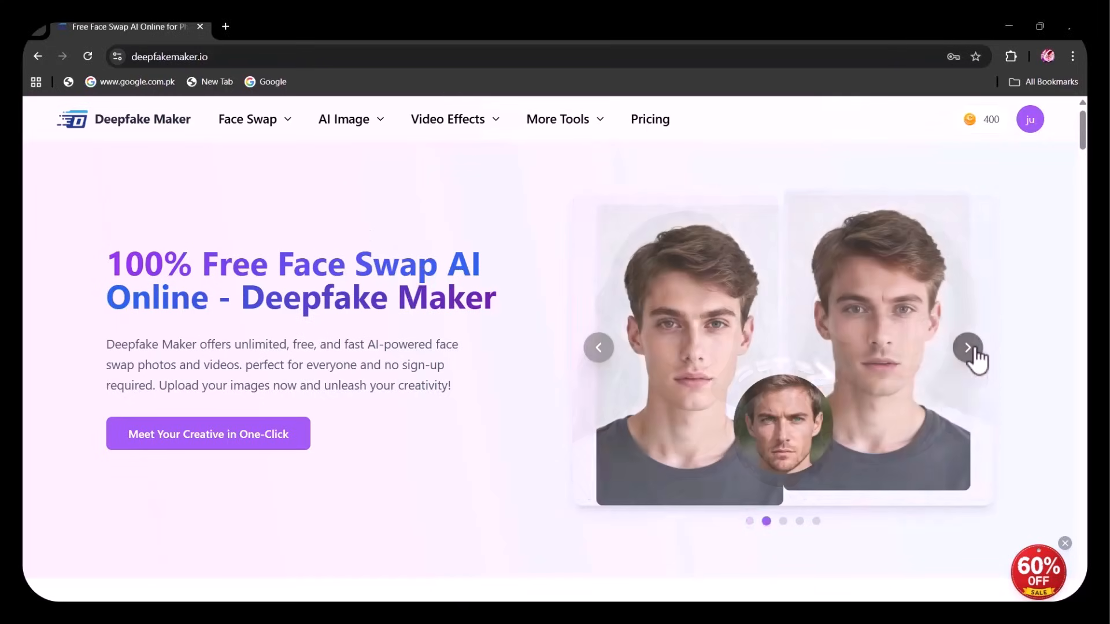
Flip through the face swap examples to the anime portrait and the three-woman group photo.
left_click(968, 348)
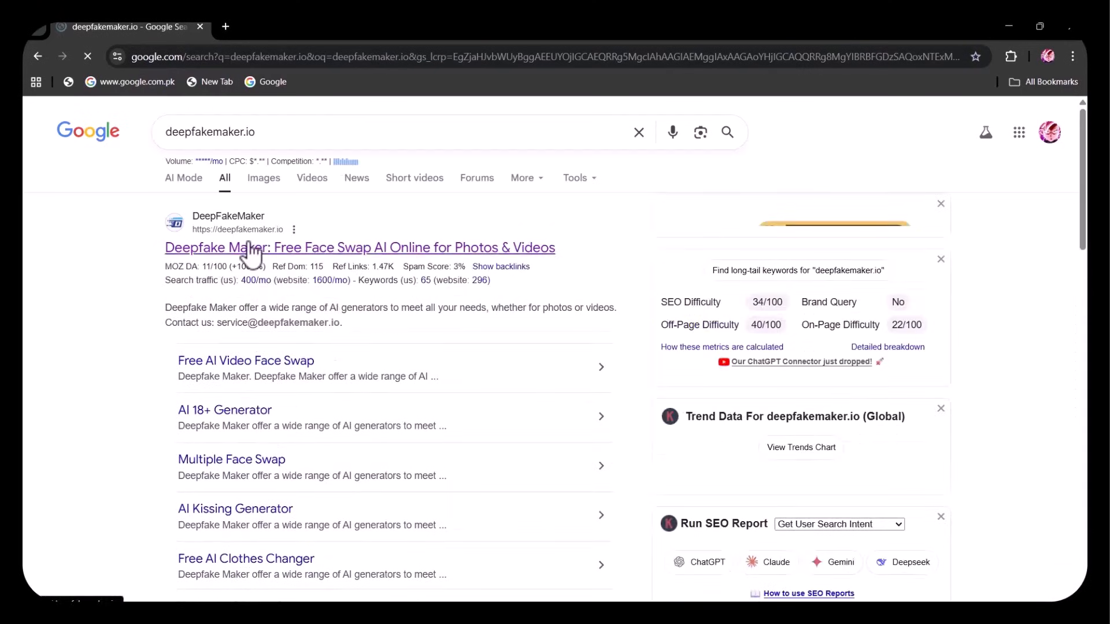
left_click(360, 247)
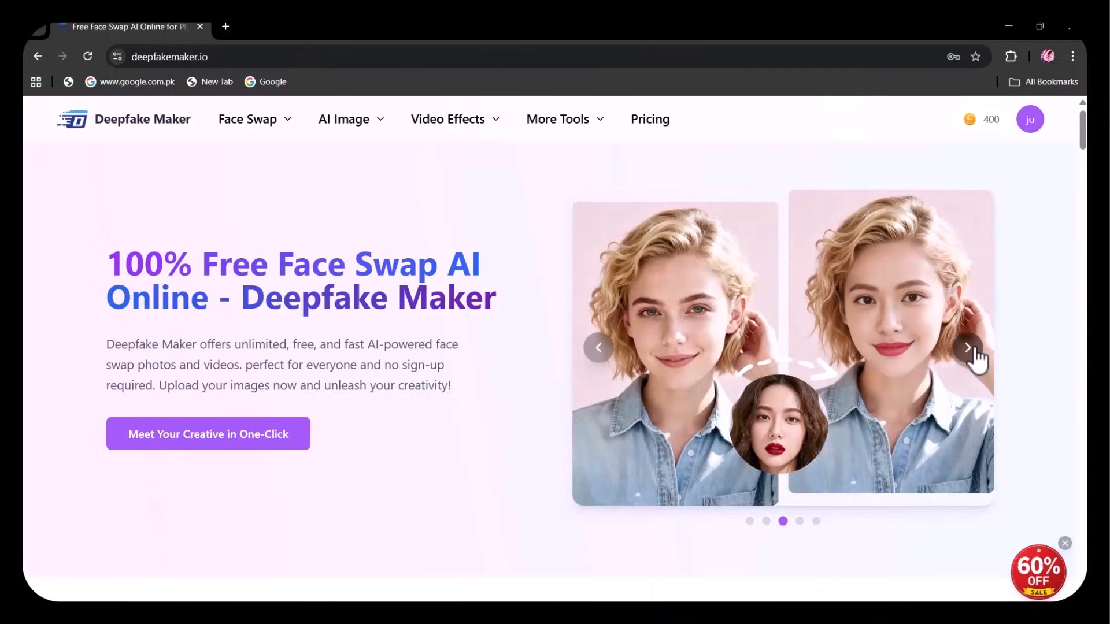
left_click(966, 348)
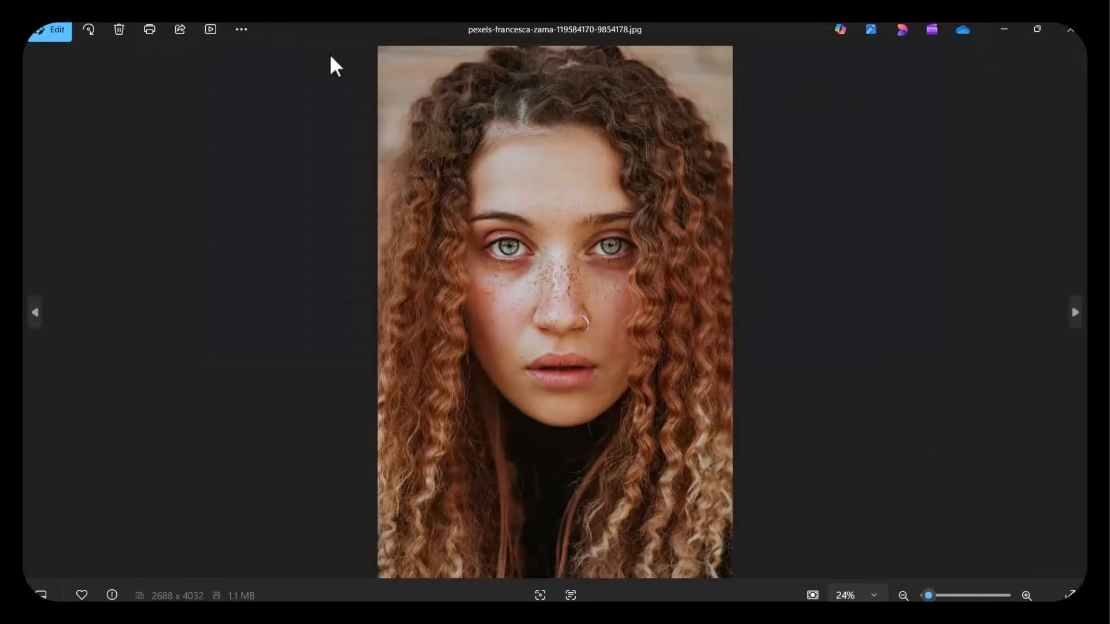
left_click(1074, 312)
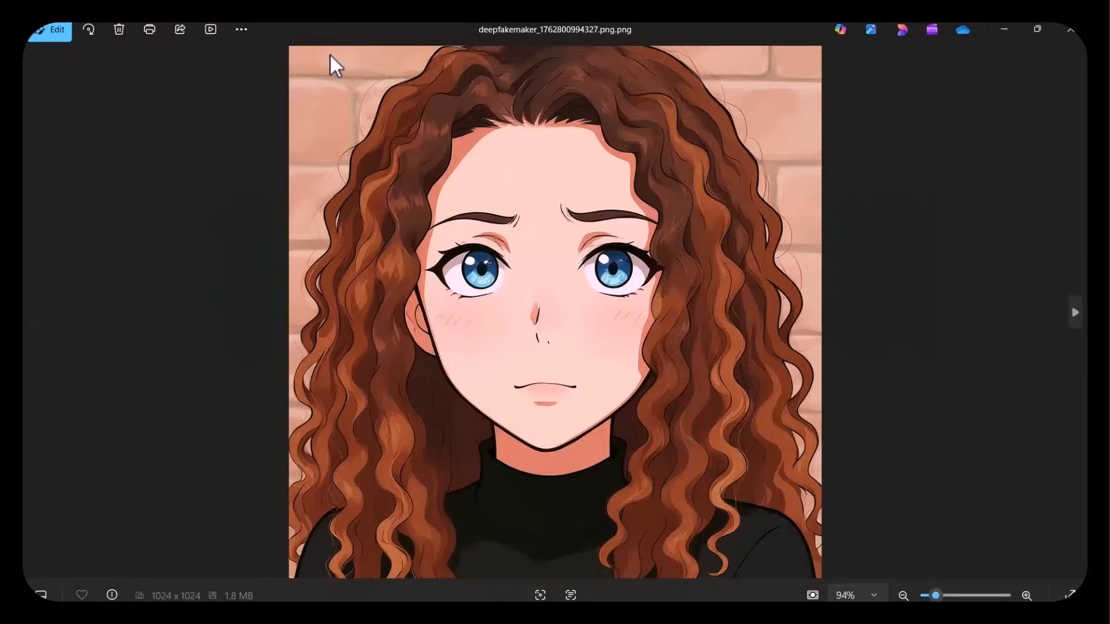
left_click(1073, 312)
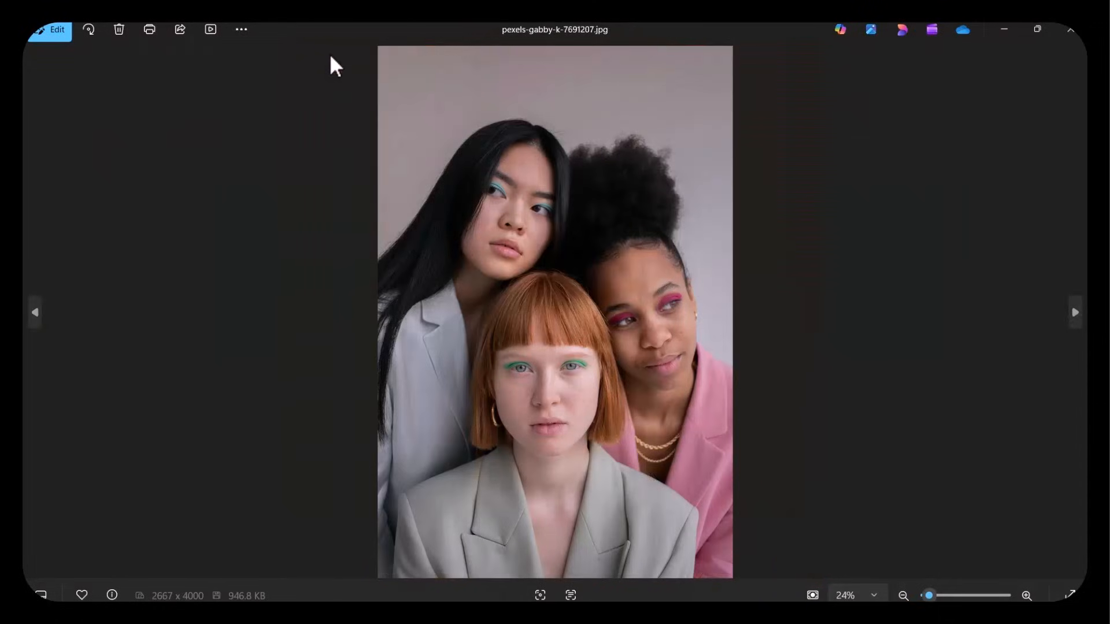
mouse_move(421, 66)
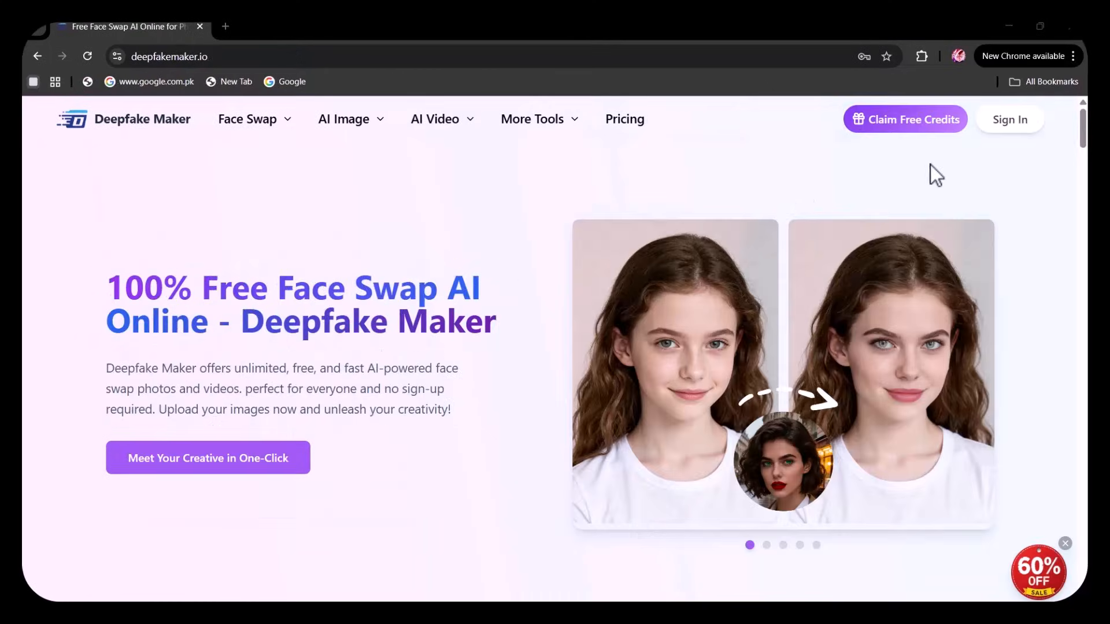
Sign in to the Deepfake Maker account from the sign-in dialog.
left_click(1008, 119)
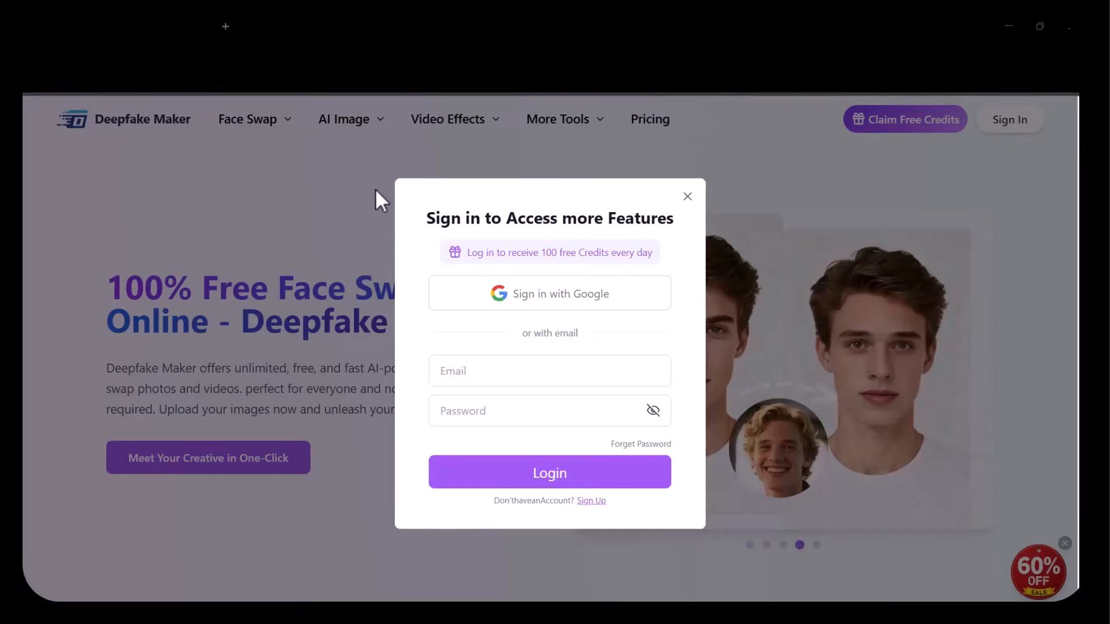
left_click(548, 472)
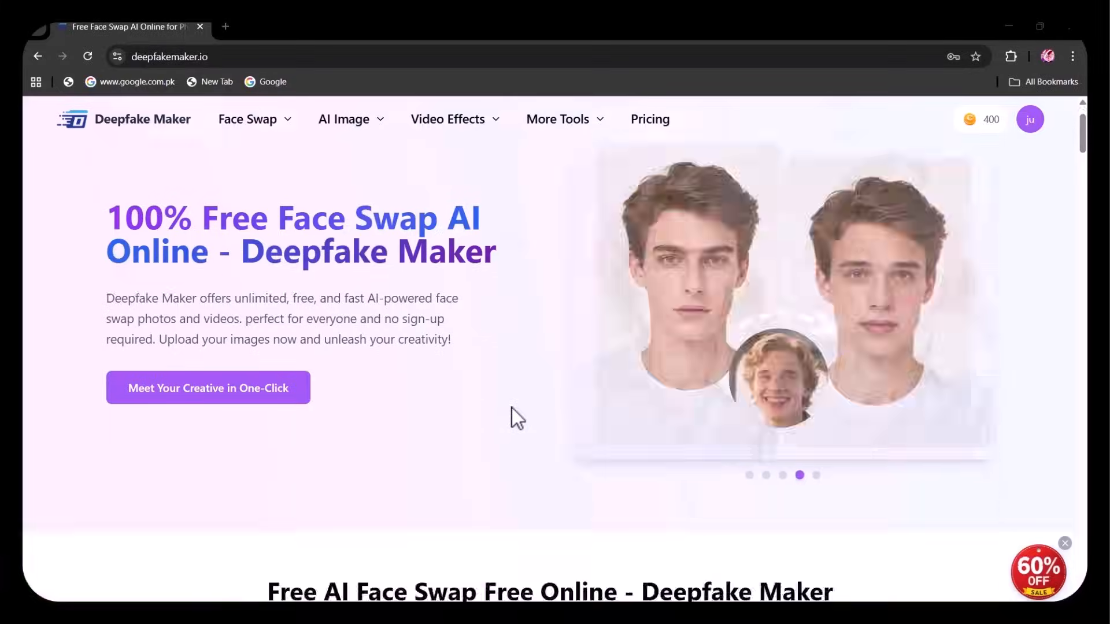
scroll("down", 3)
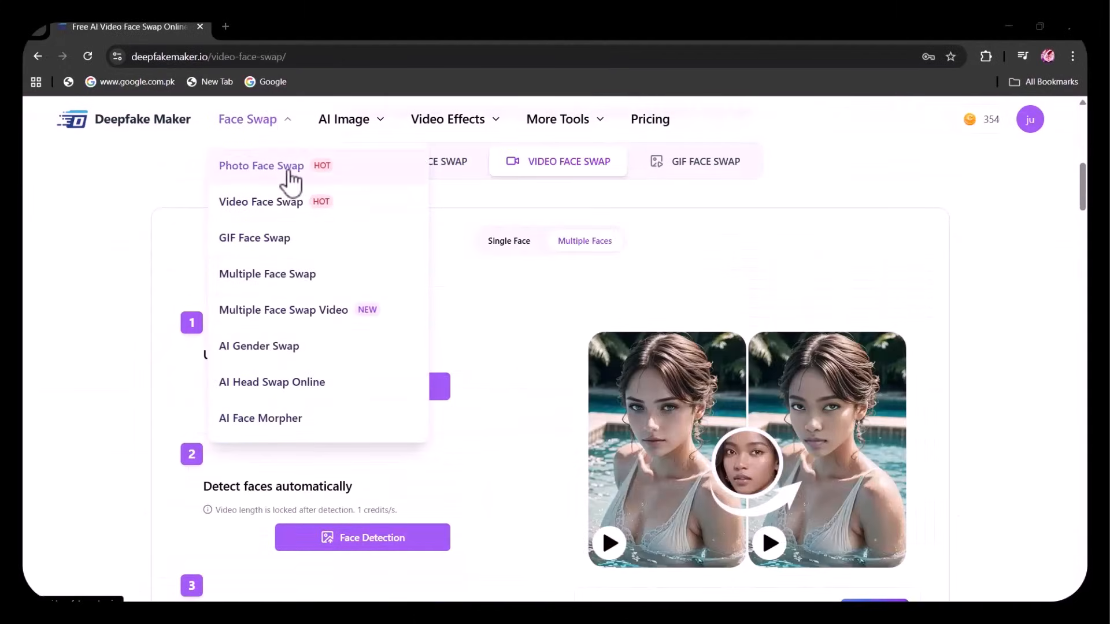
Run a Photo Face Swap with the hooded sword woman as origin and the second face as target.
left_click(262, 165)
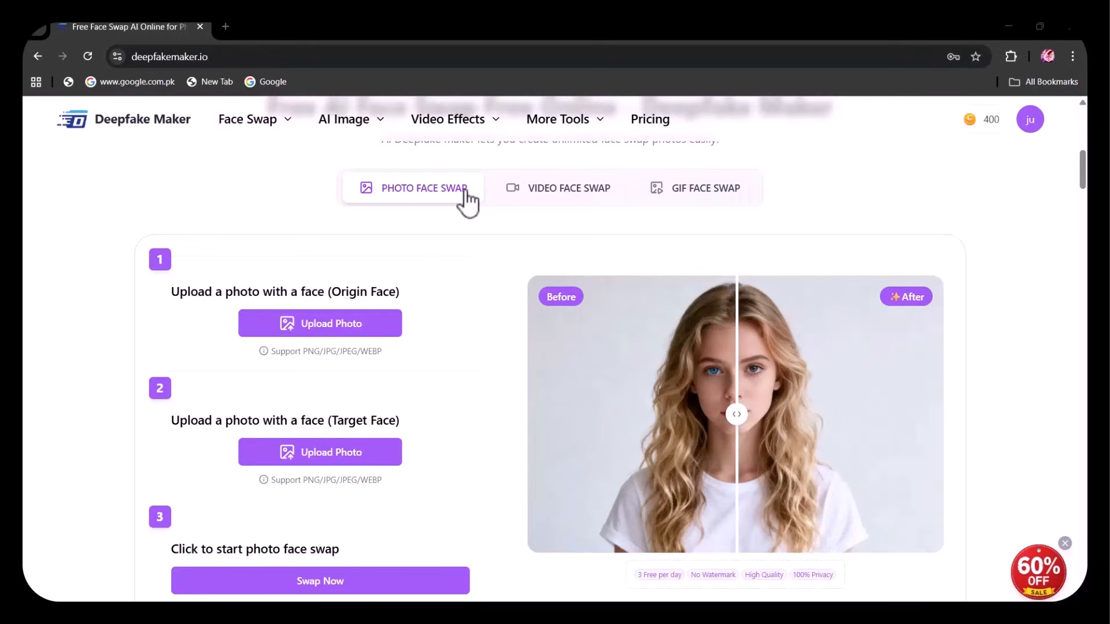
mouse_move(716, 197)
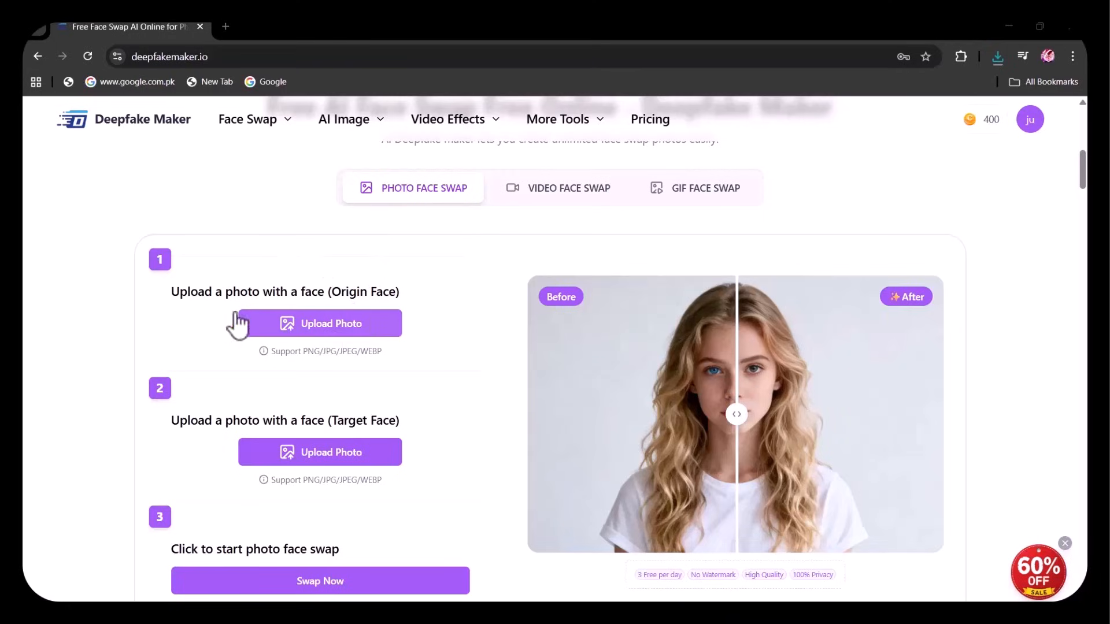
left_click(320, 324)
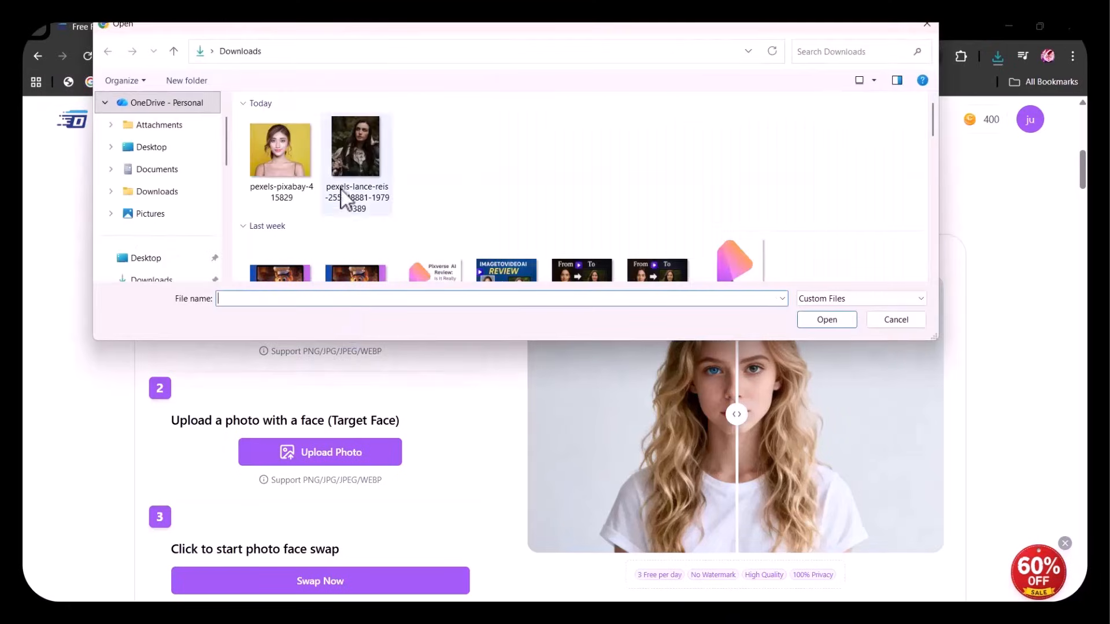
double_click(356, 149)
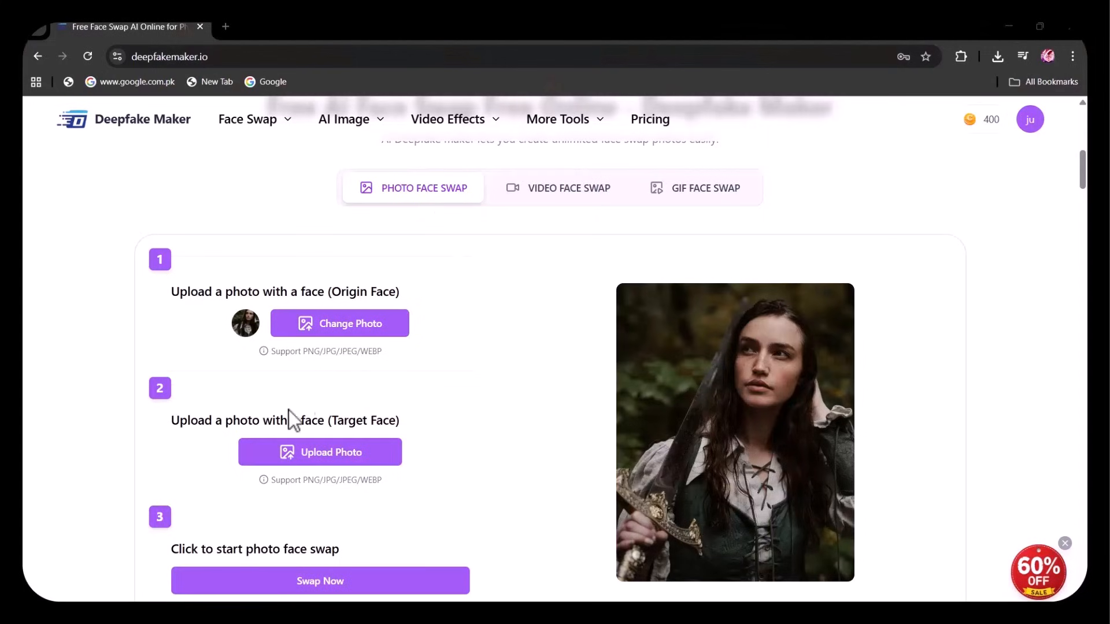
left_click(321, 452)
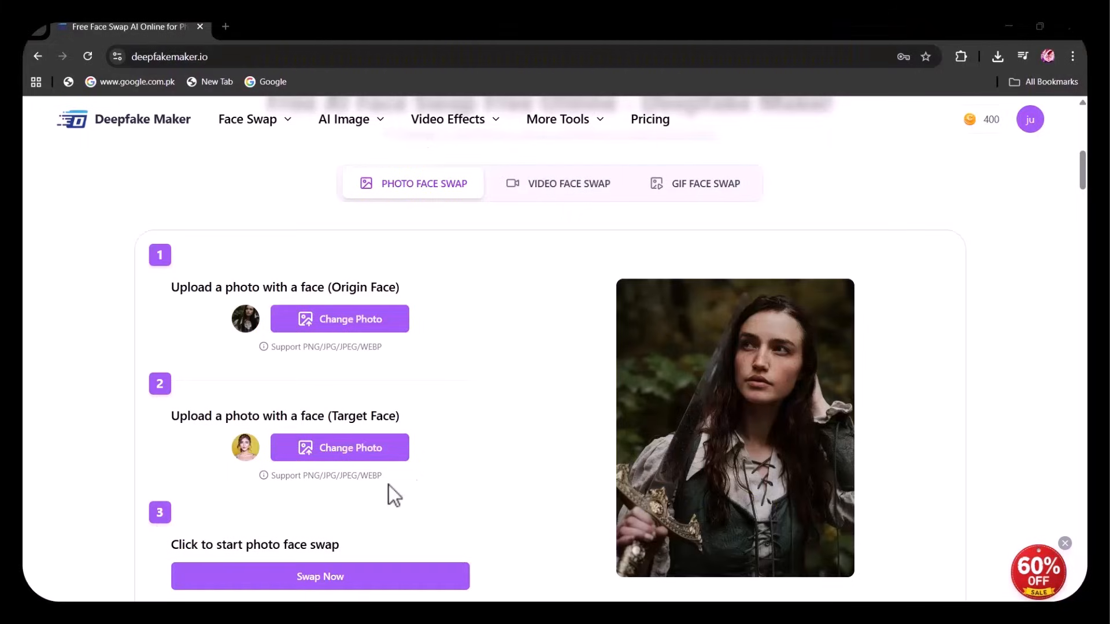
left_click(320, 576)
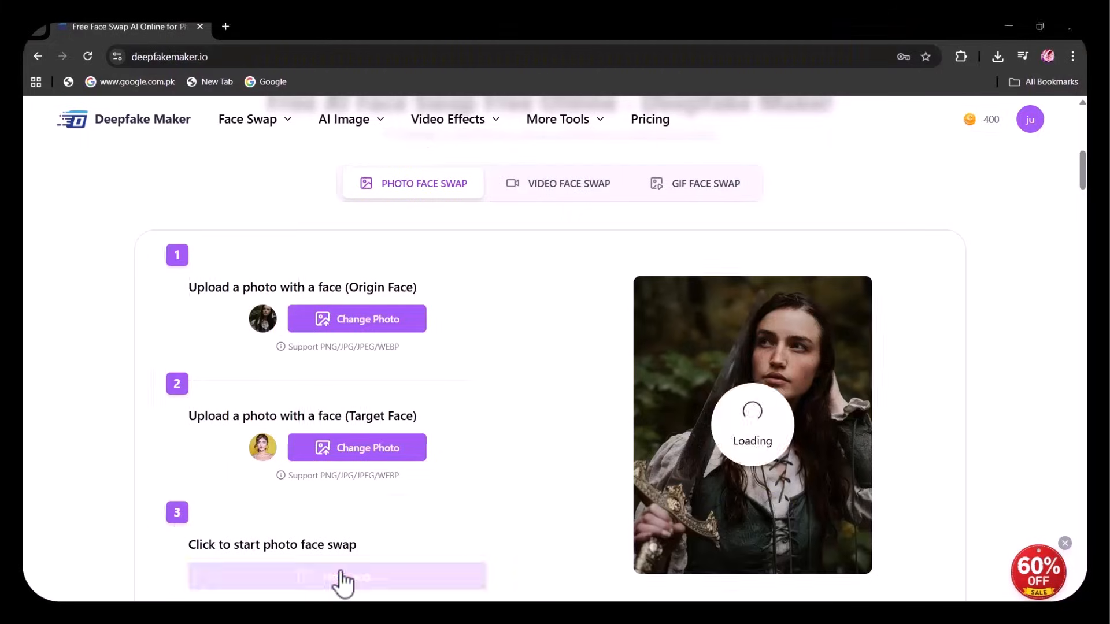
left_click(338, 575)
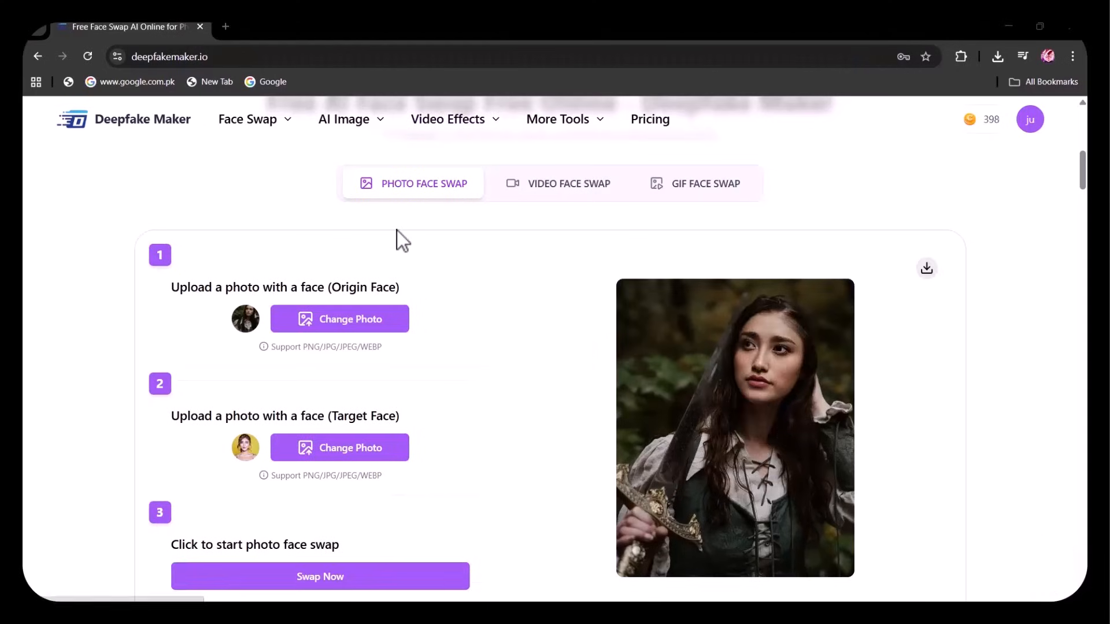
mouse_move(443, 260)
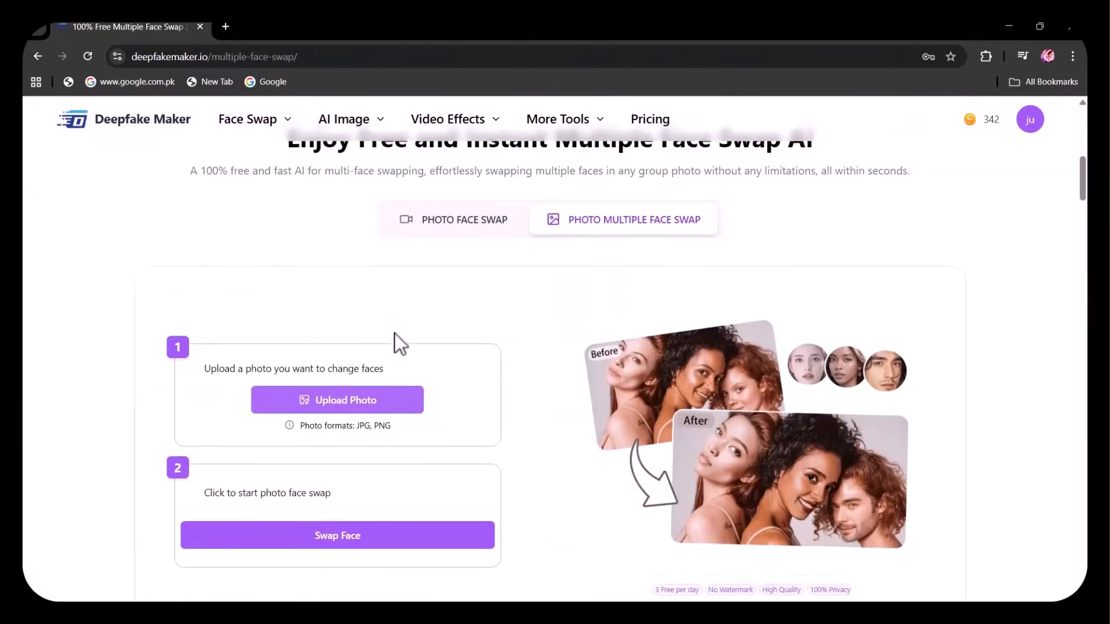
Replace the faces in the three-woman group photo with the multiple face swap and download the result.
scroll("down", 3)
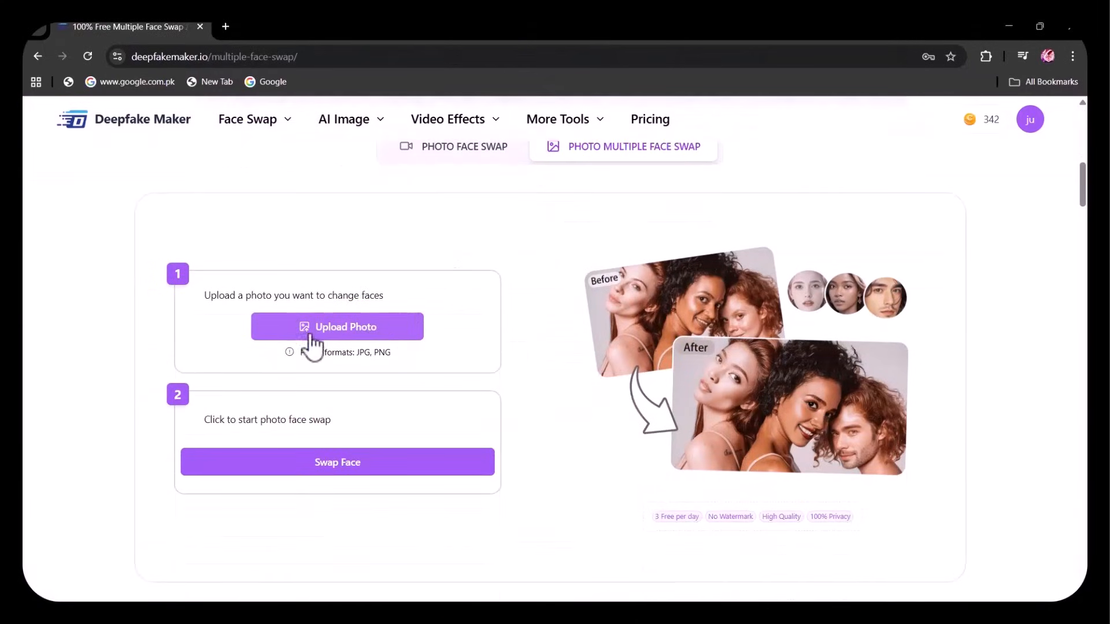
left_click(336, 326)
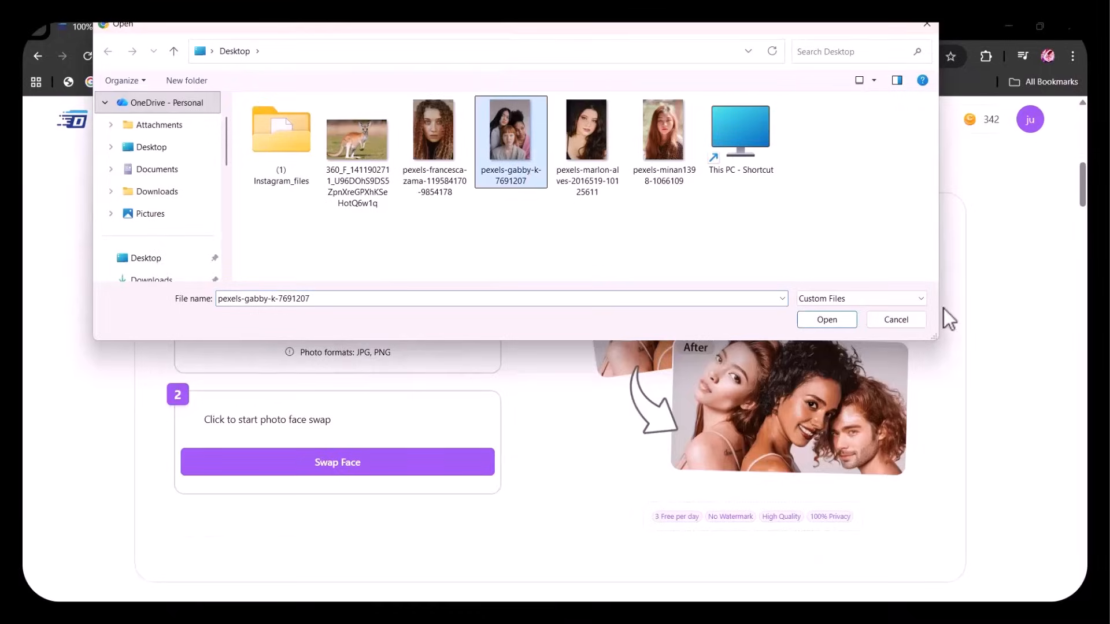
left_click(825, 319)
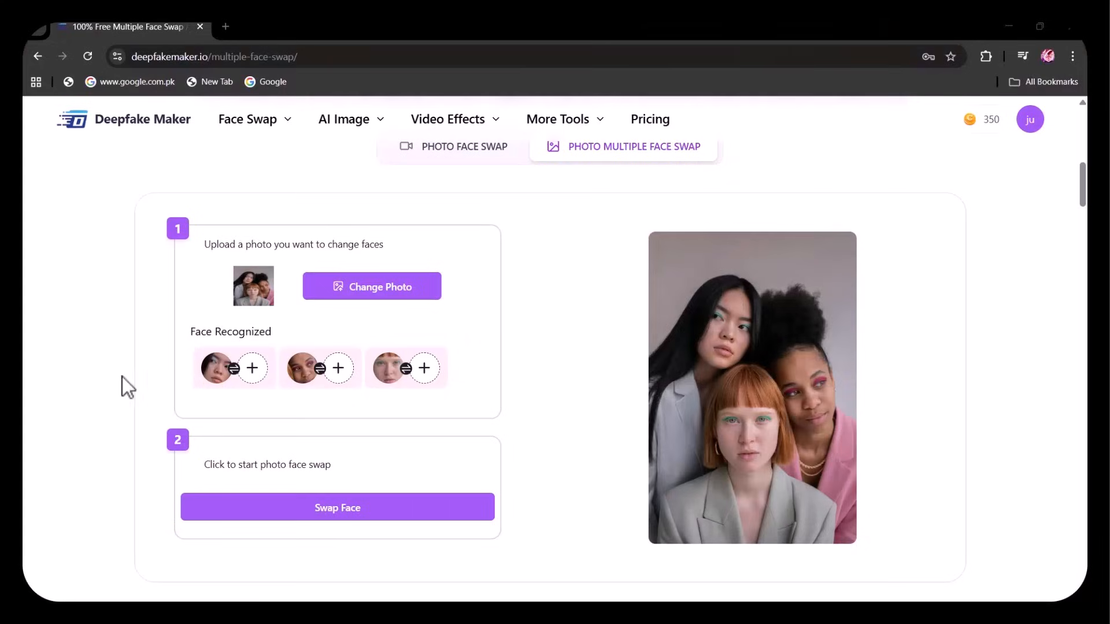
mouse_move(389, 374)
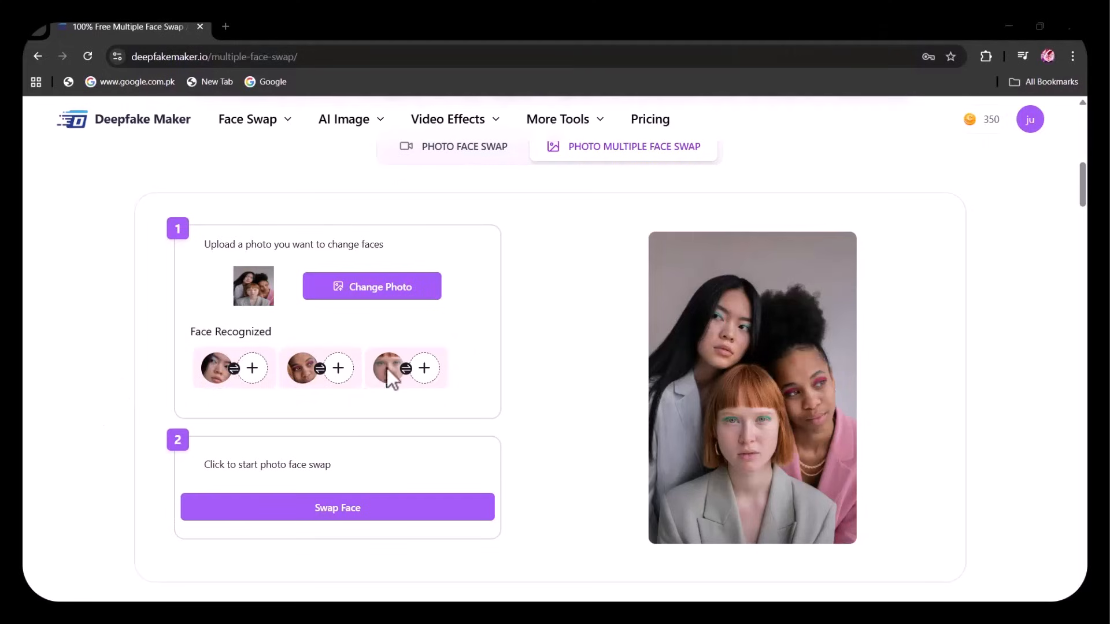
left_click(371, 287)
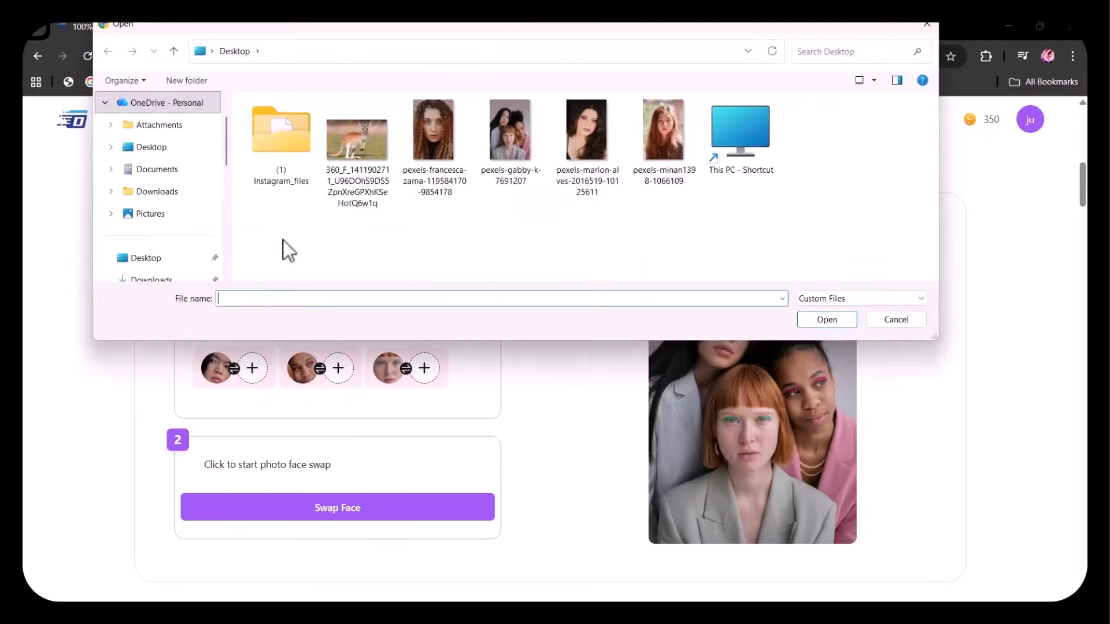
mouse_move(510, 129)
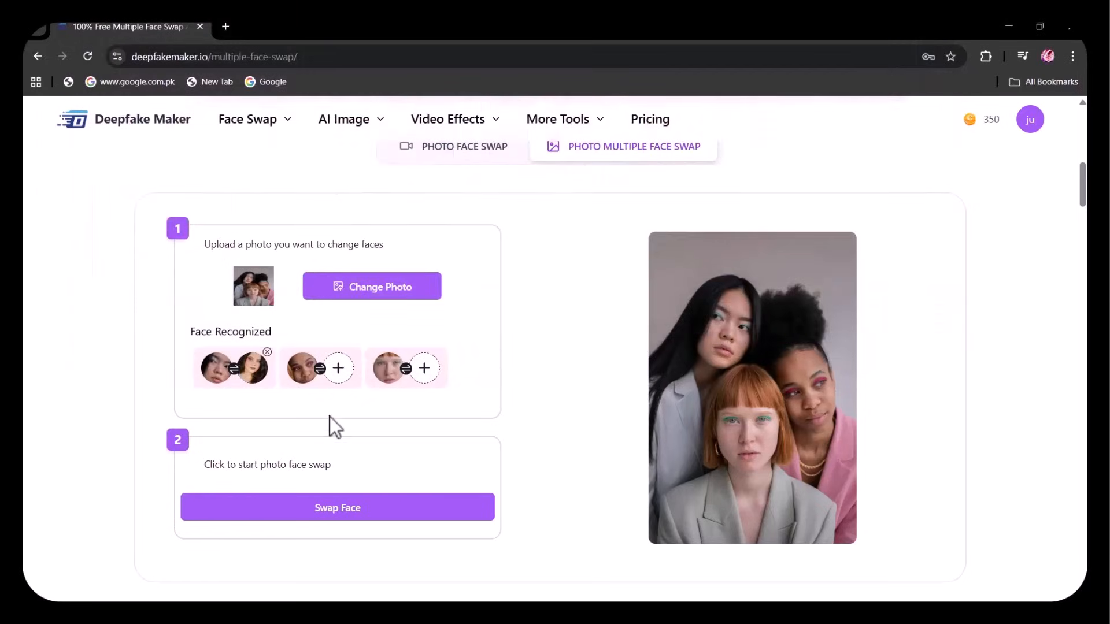
left_click(371, 285)
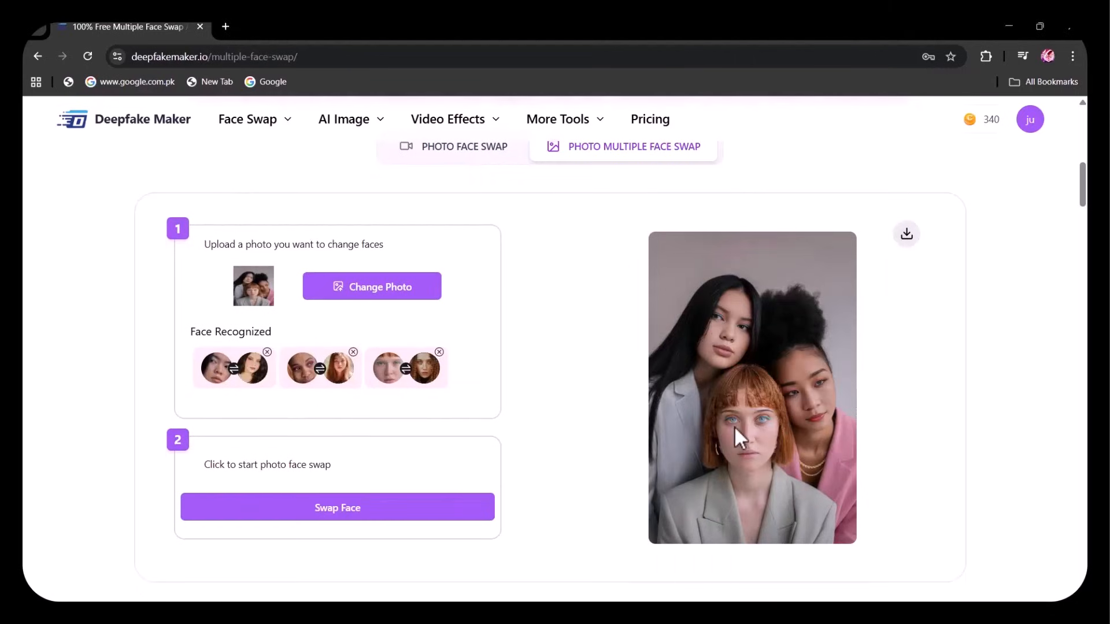
mouse_move(899, 253)
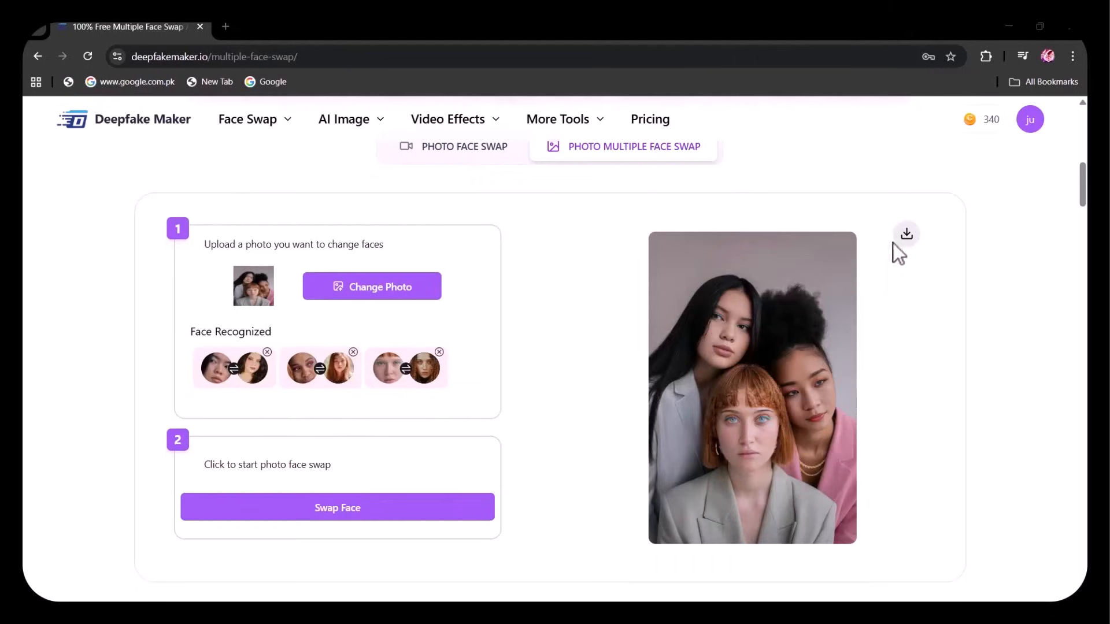
left_click(906, 234)
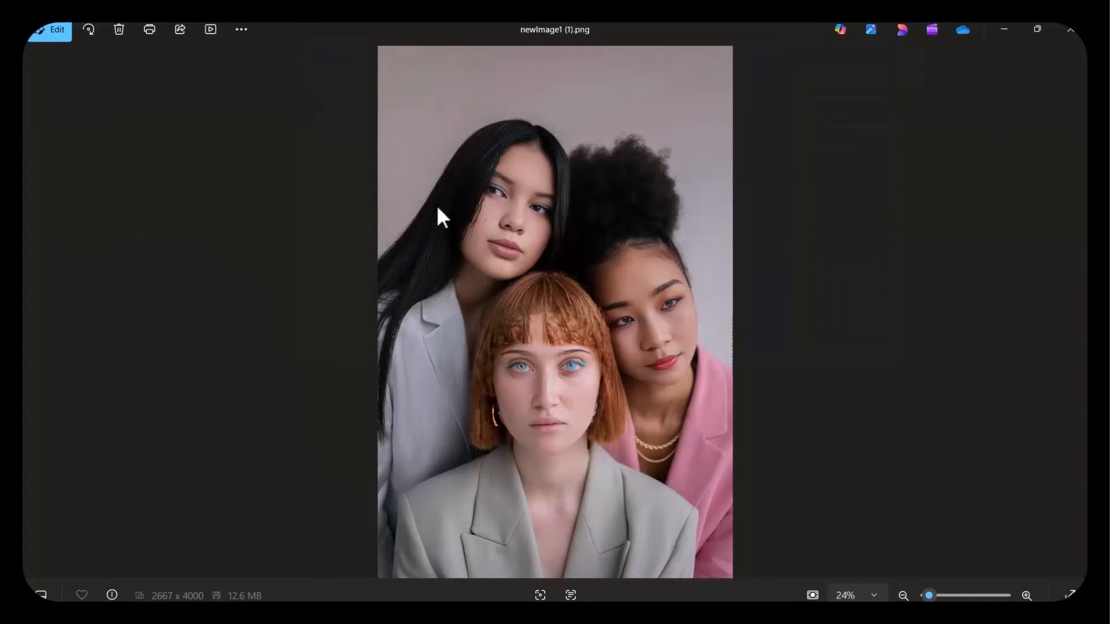
mouse_move(586, 540)
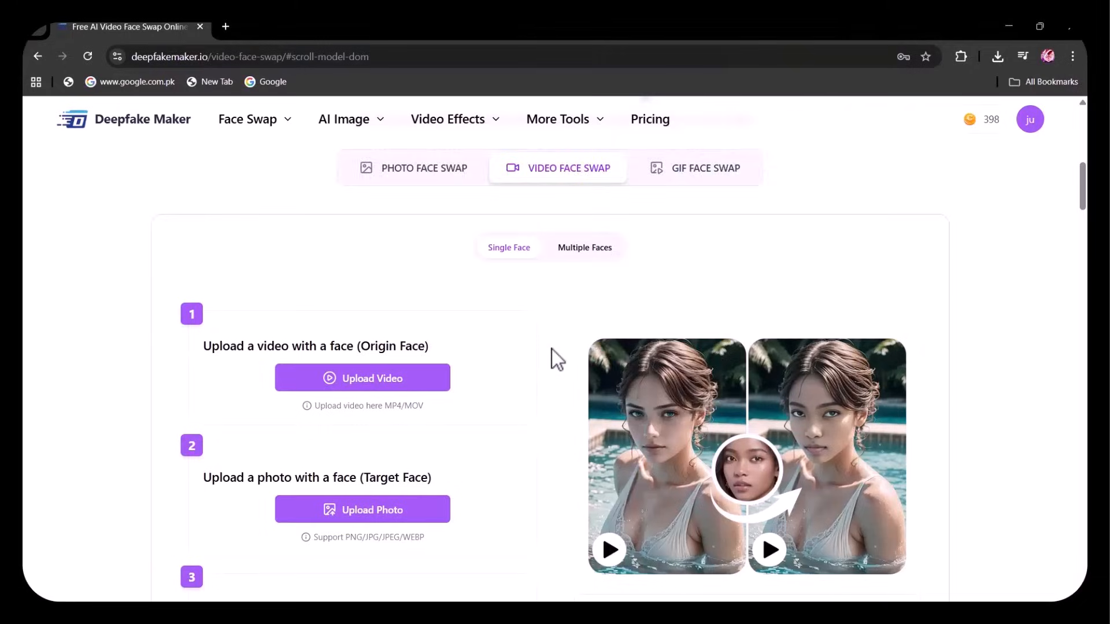
Switch Video Face Swap to Multiple Faces mode and upload the two-women dance clip.
scroll("down", 3)
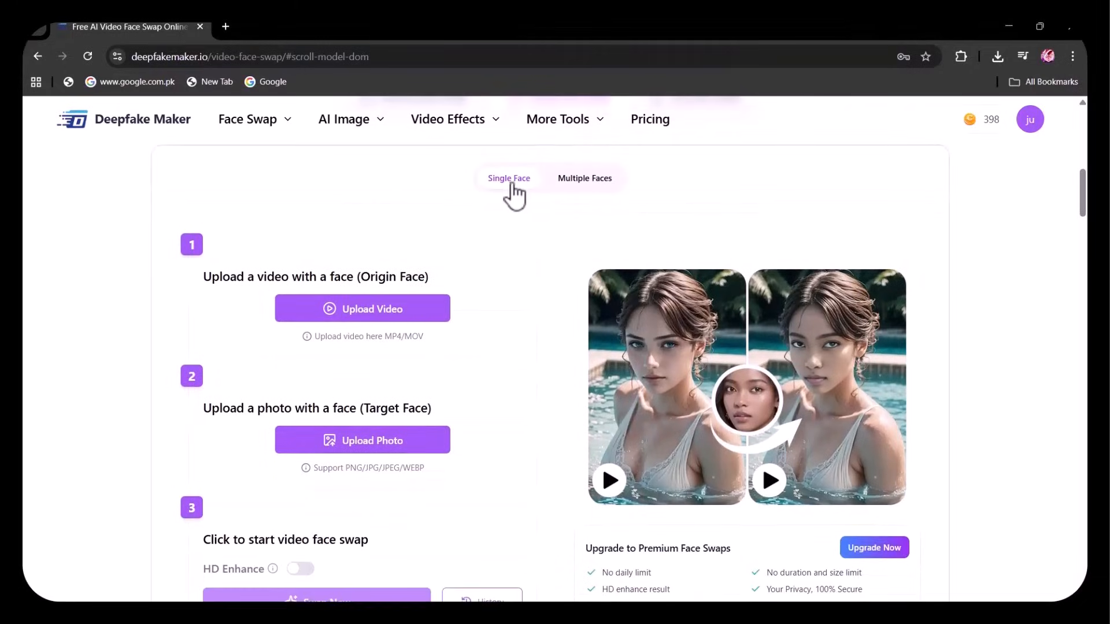
left_click(585, 178)
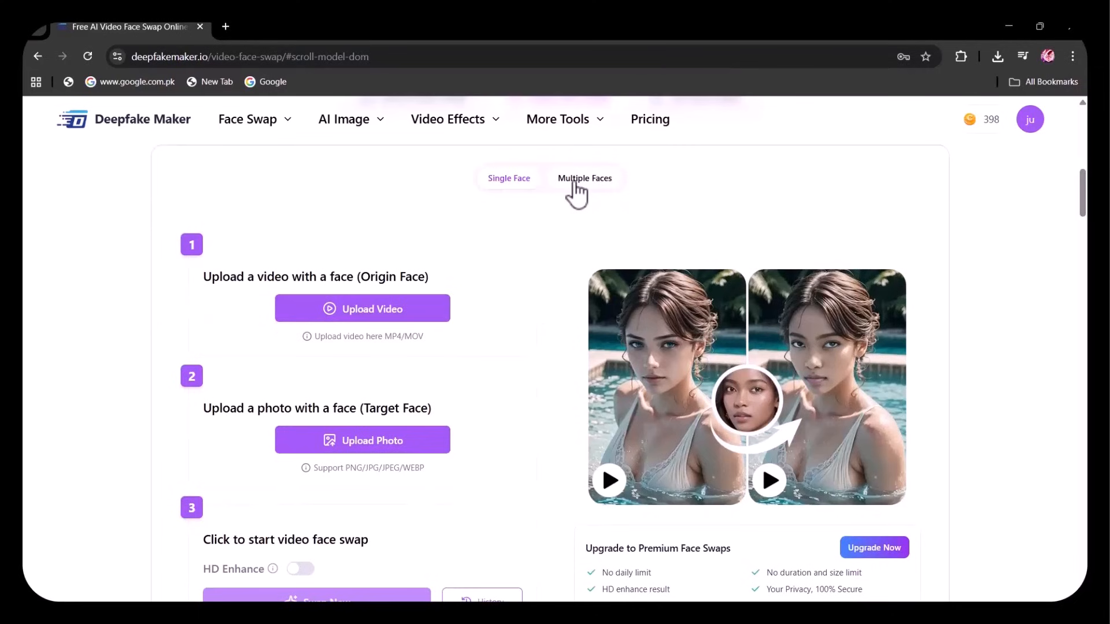
left_click(585, 178)
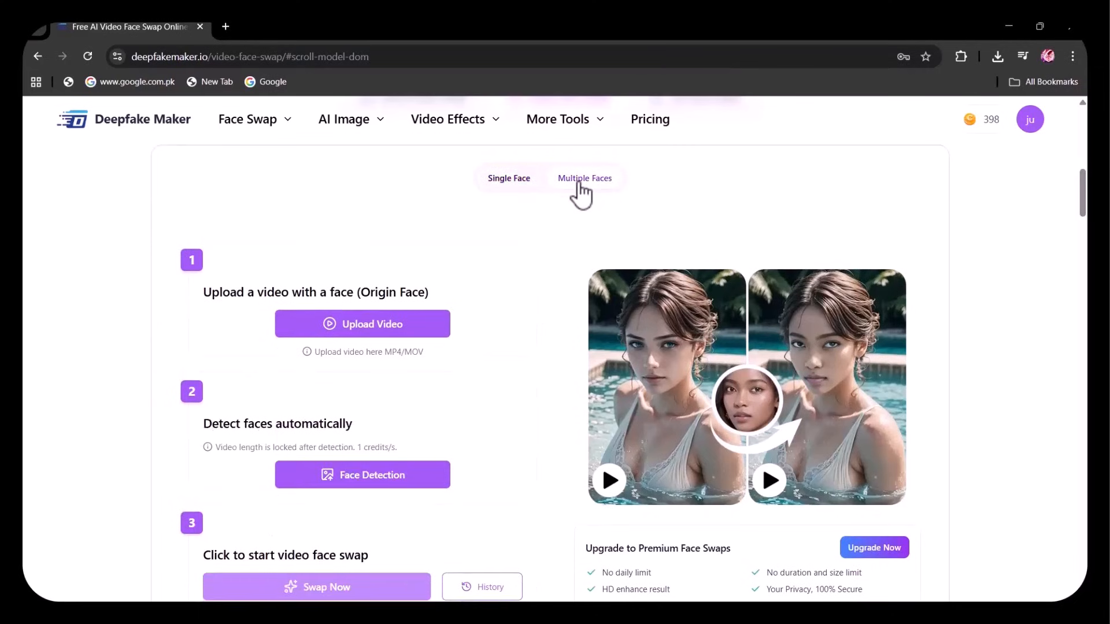
left_click(362, 324)
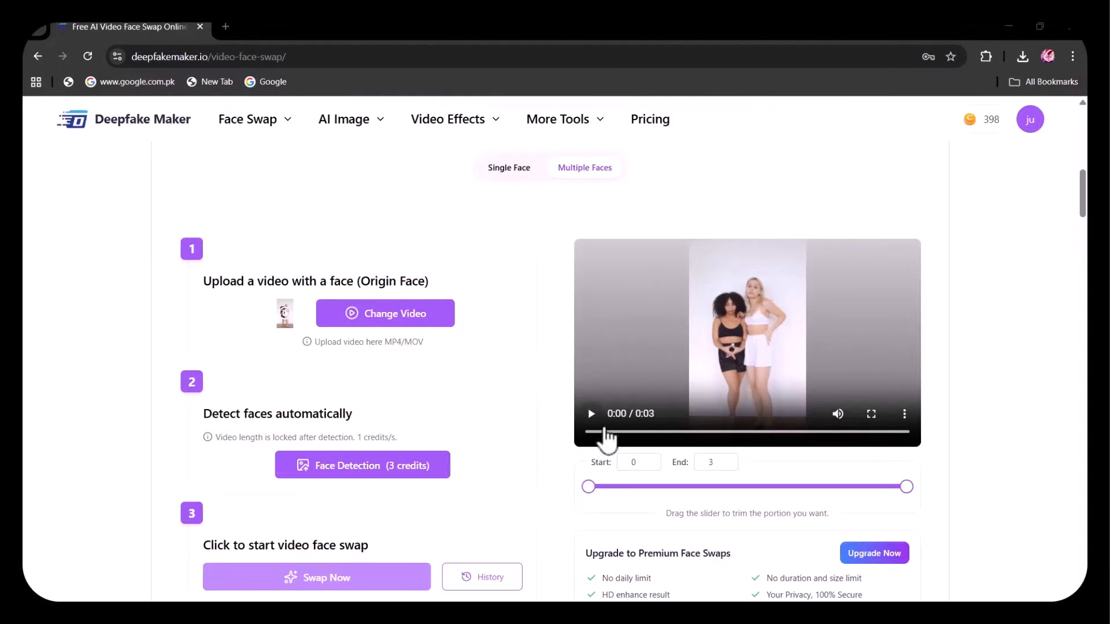
mouse_move(700, 487)
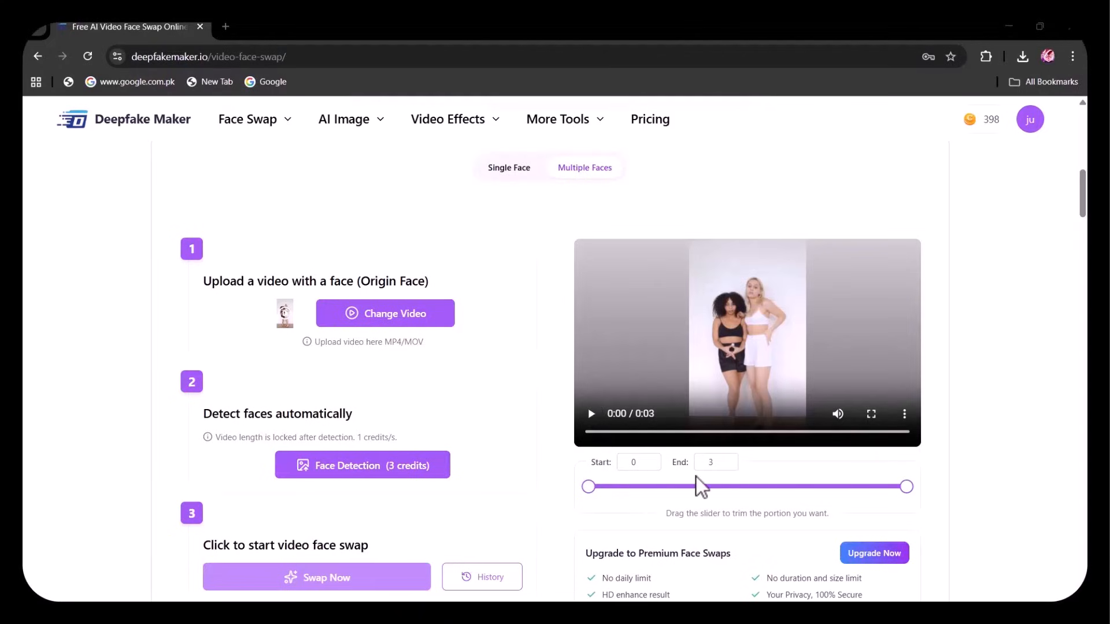
mouse_move(239, 435)
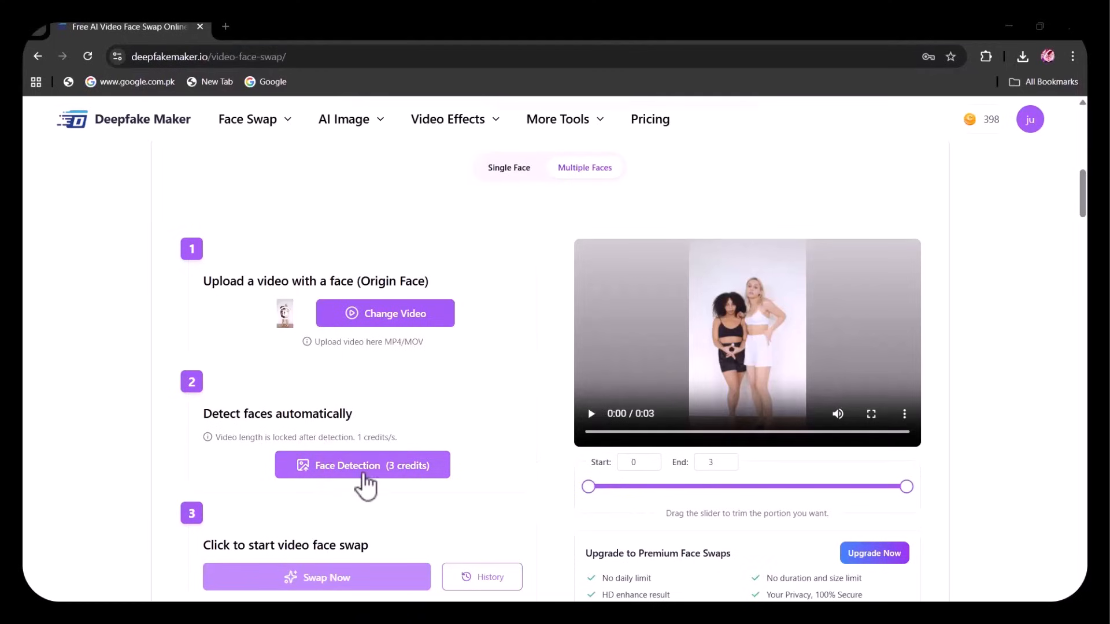
Detect both faces and assign the curly-haired and dark-haired portraits as replacements.
left_click(361, 464)
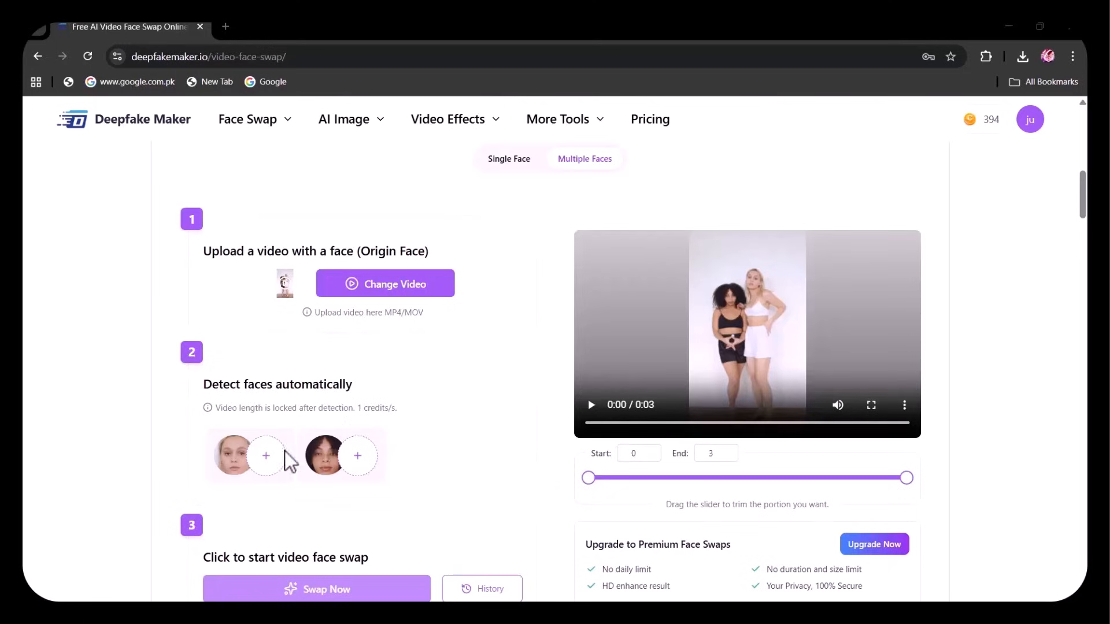
mouse_move(388, 474)
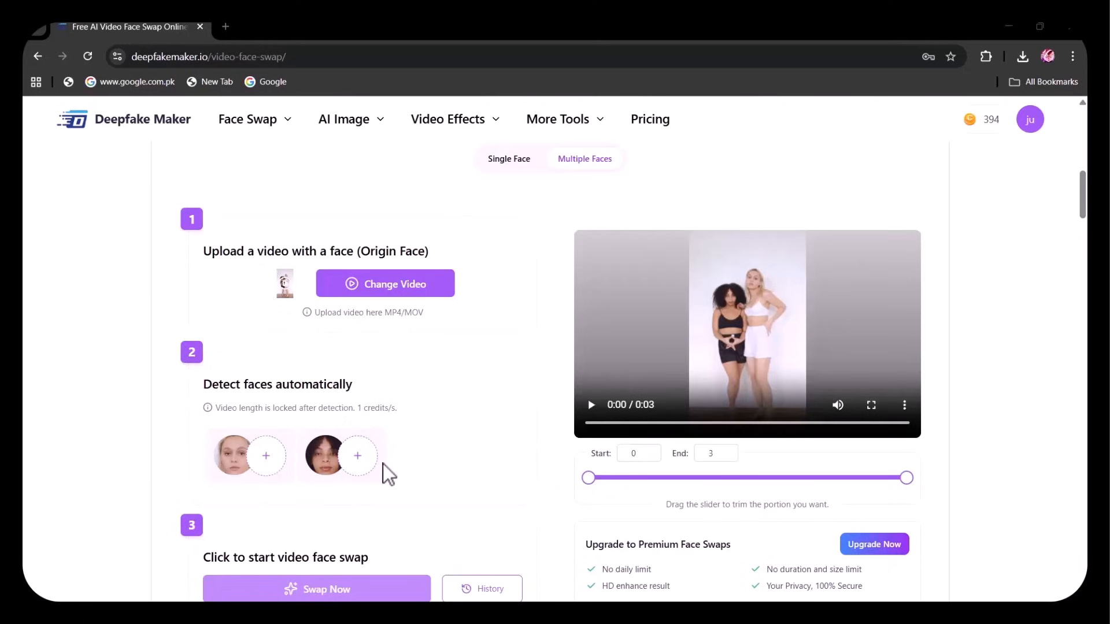
left_click(266, 456)
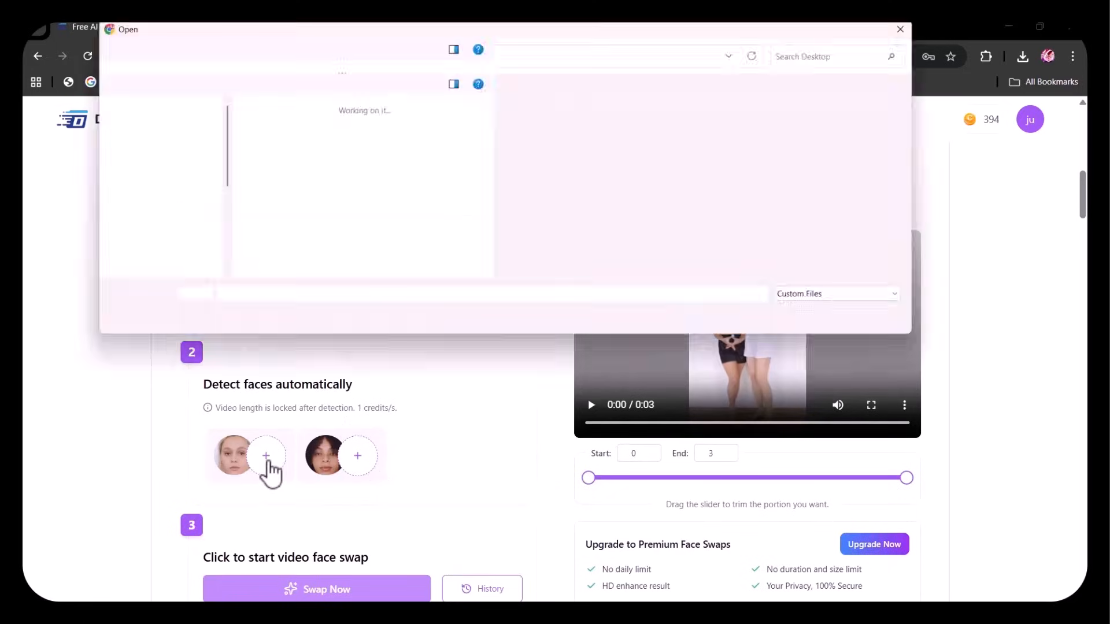
left_click(434, 129)
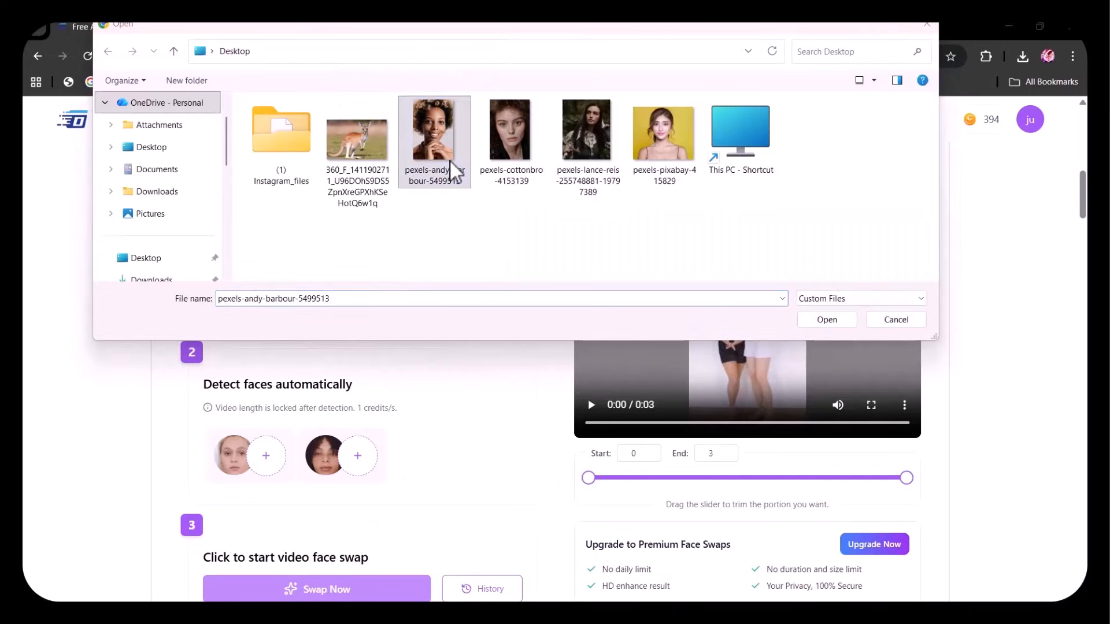
double_click(433, 128)
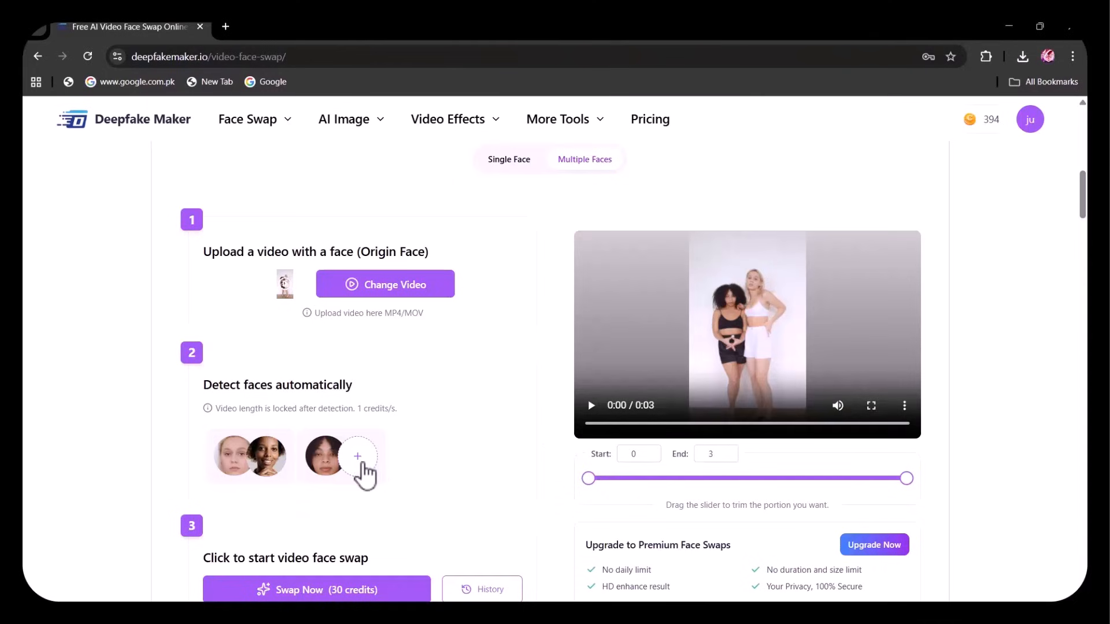
left_click(385, 284)
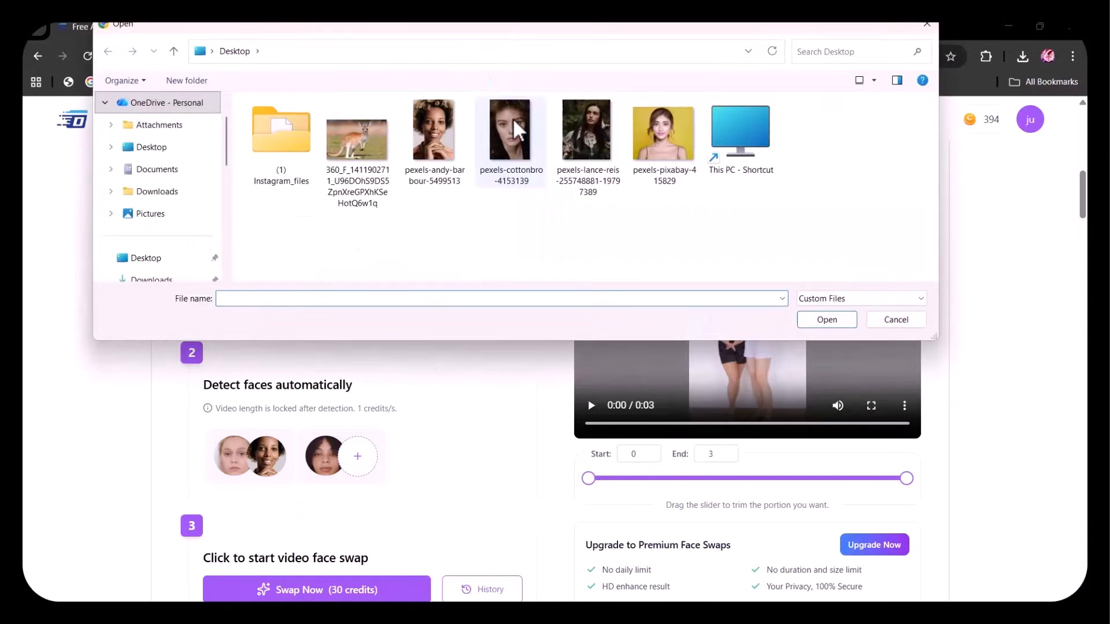
double_click(509, 127)
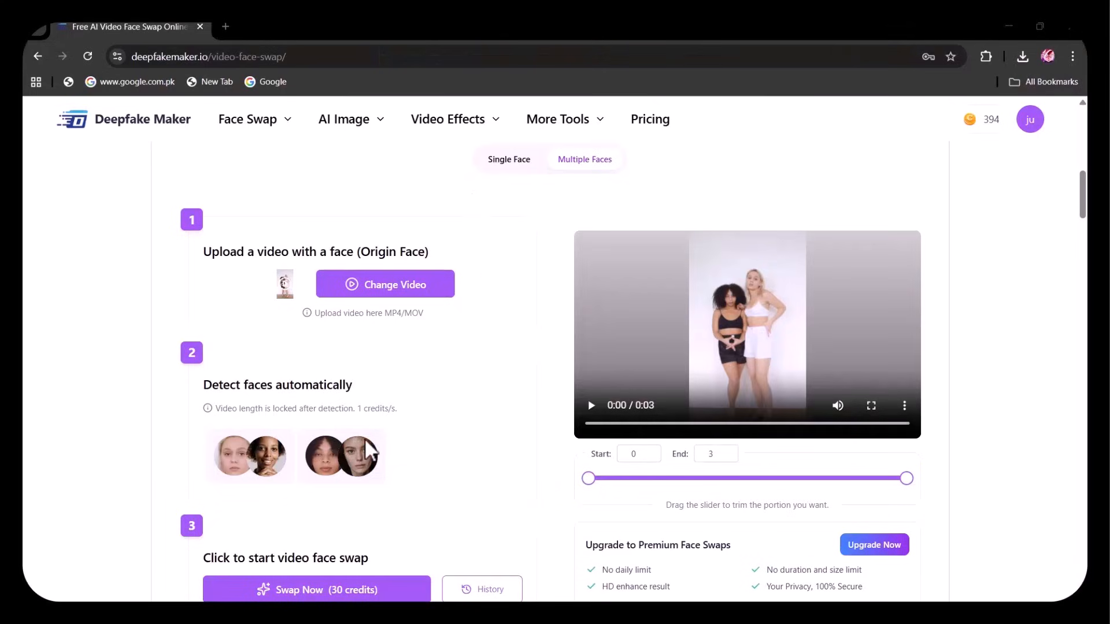
Run the multi-face video swap with Swap Now.
left_click(317, 590)
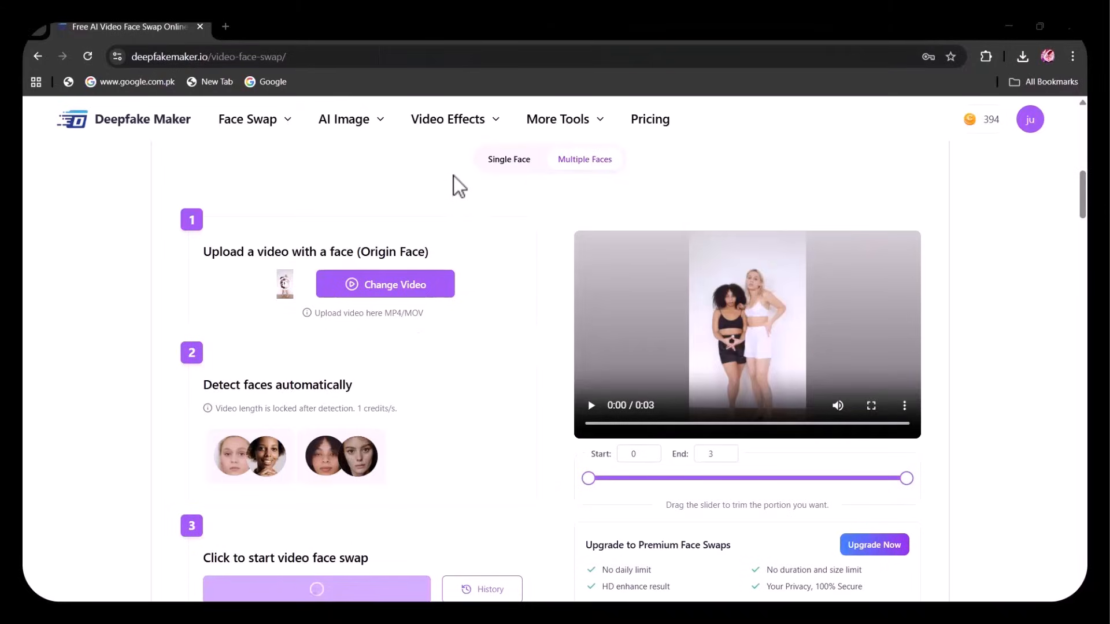
left_click(317, 588)
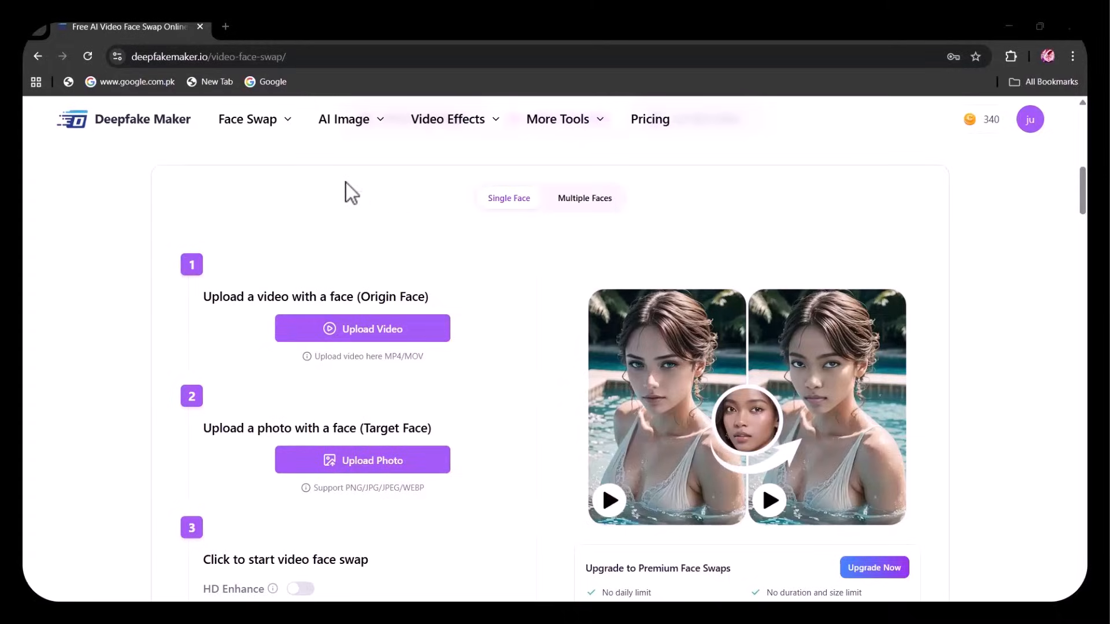
Load the reference photo into Nano Banana AI with the 1920s Hollywood star sepia prompt.
left_click(344, 119)
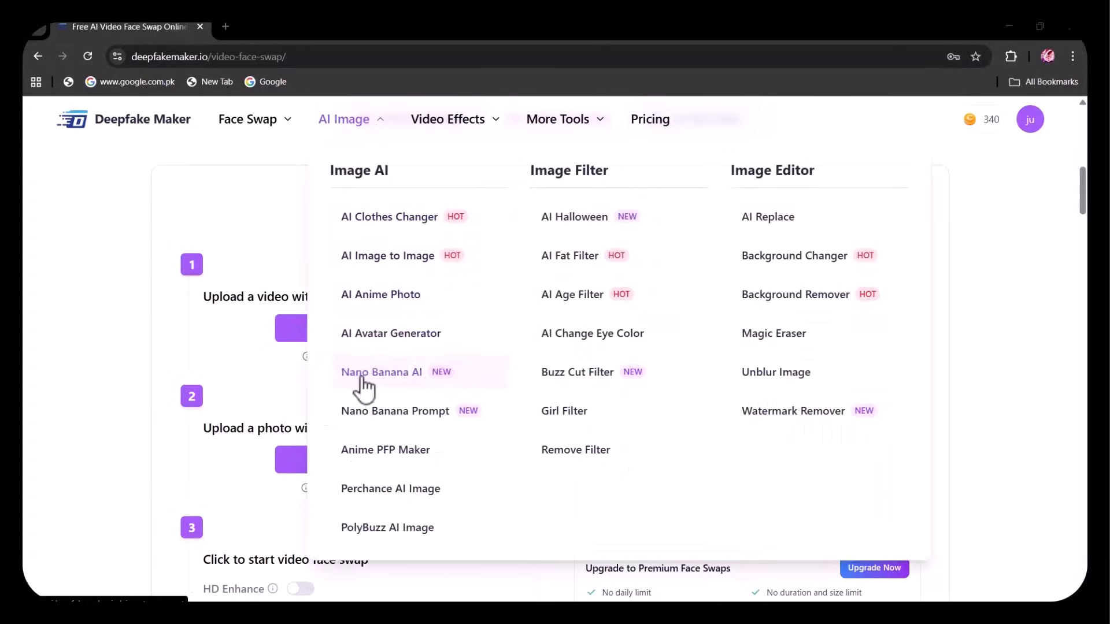
mouse_move(424, 389)
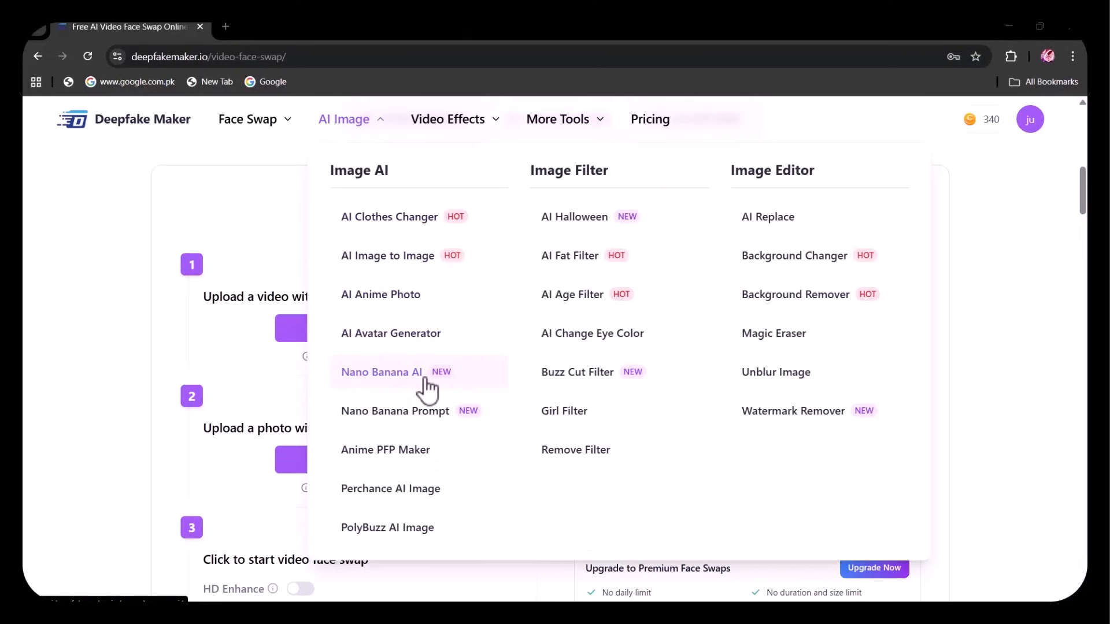
left_click(383, 371)
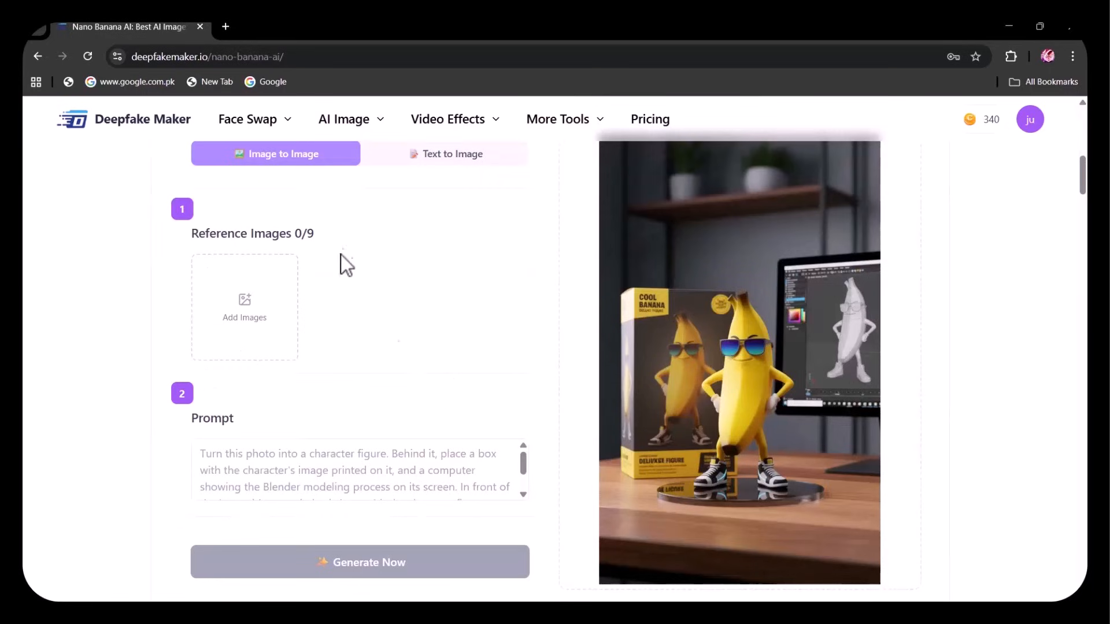
mouse_move(499, 170)
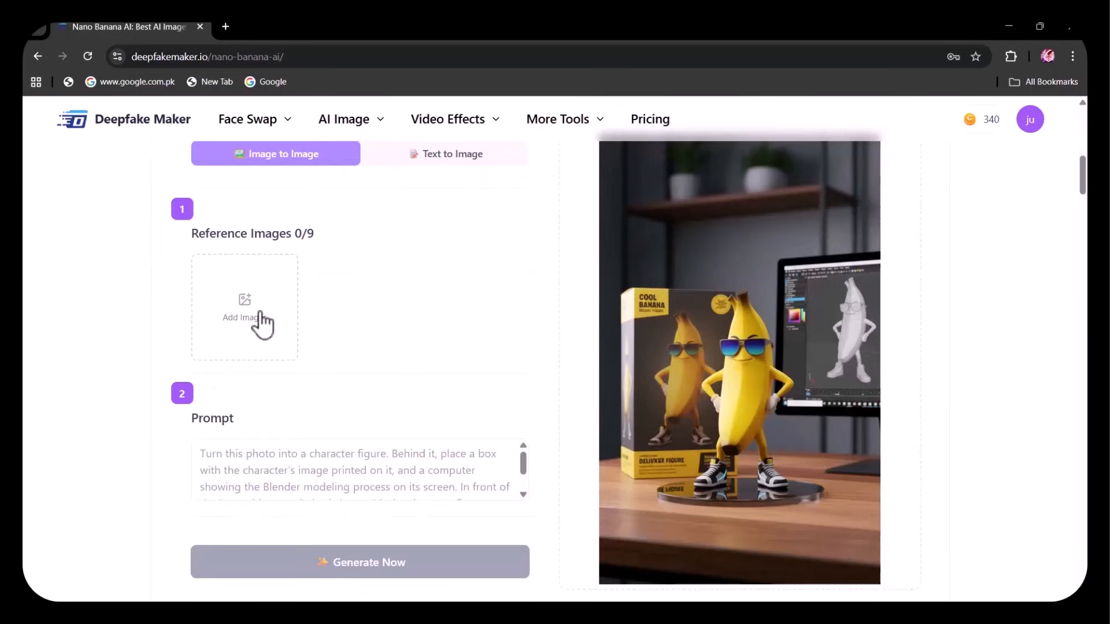
left_click(244, 307)
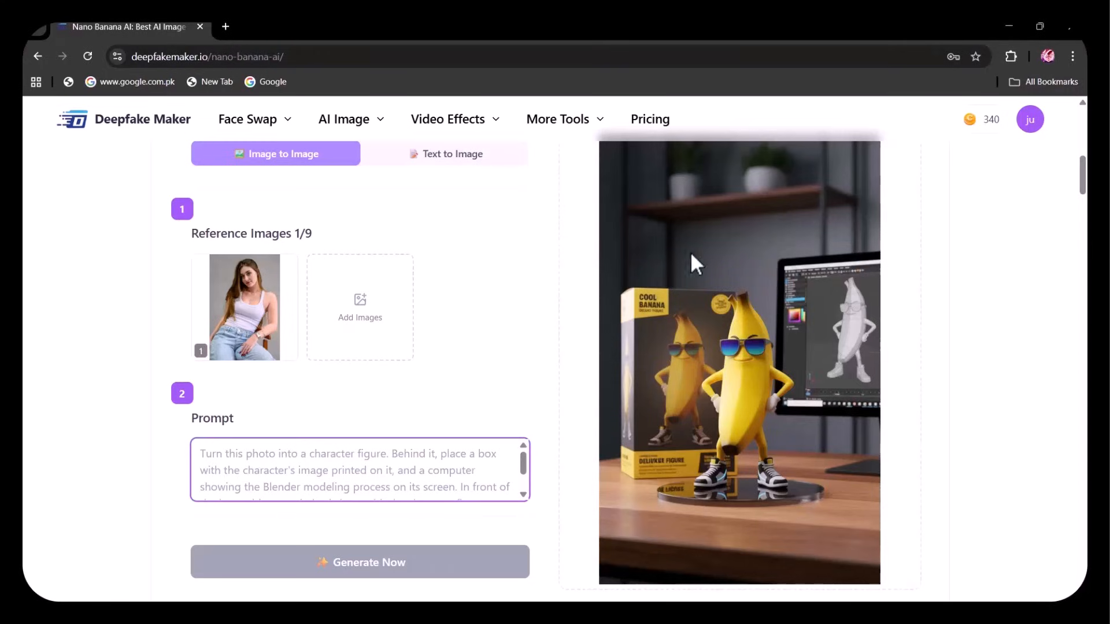
type("Transform the model into a 1920s Hollywood star with vintage makeup, sepia tones, and a glamorous old-film atmosphere.")
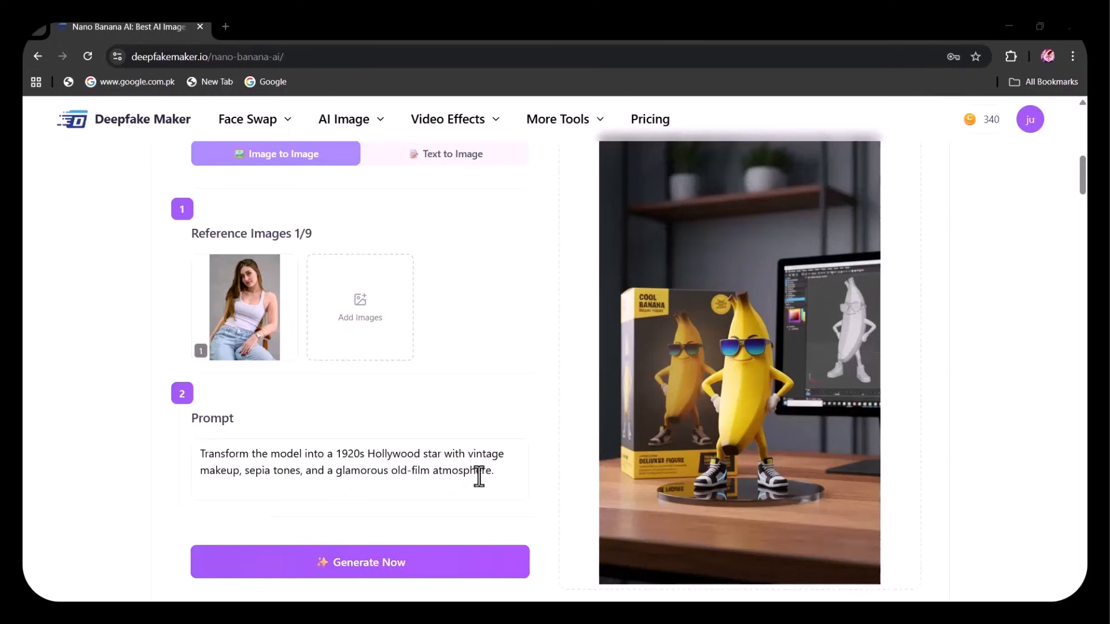
Generate the 1920s-style image and download it.
left_click(360, 562)
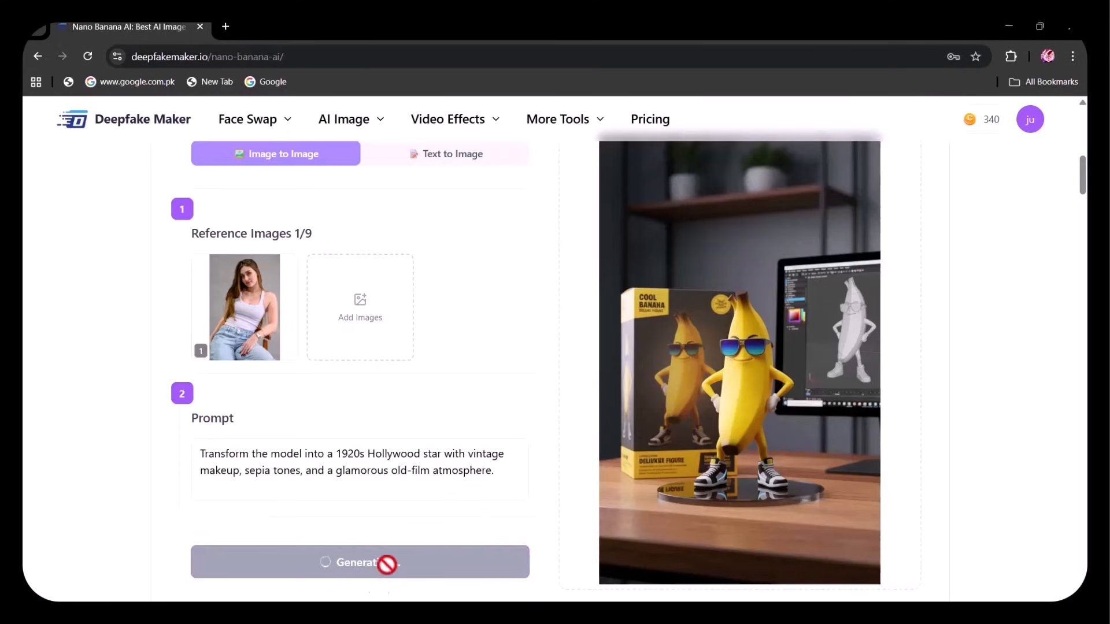
left_click(358, 562)
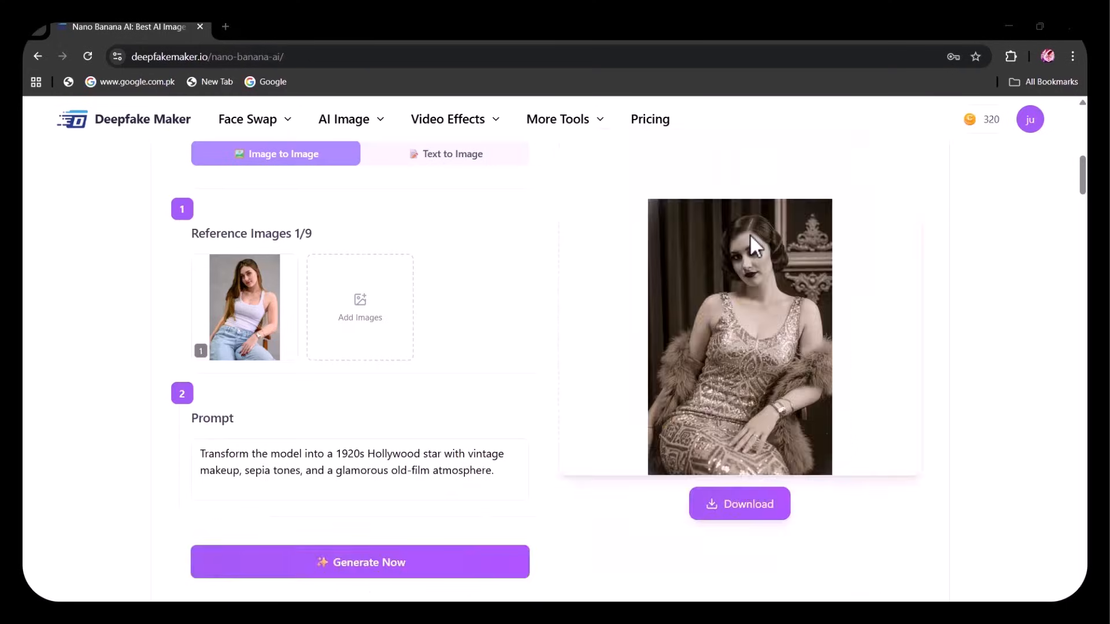
left_click(738, 504)
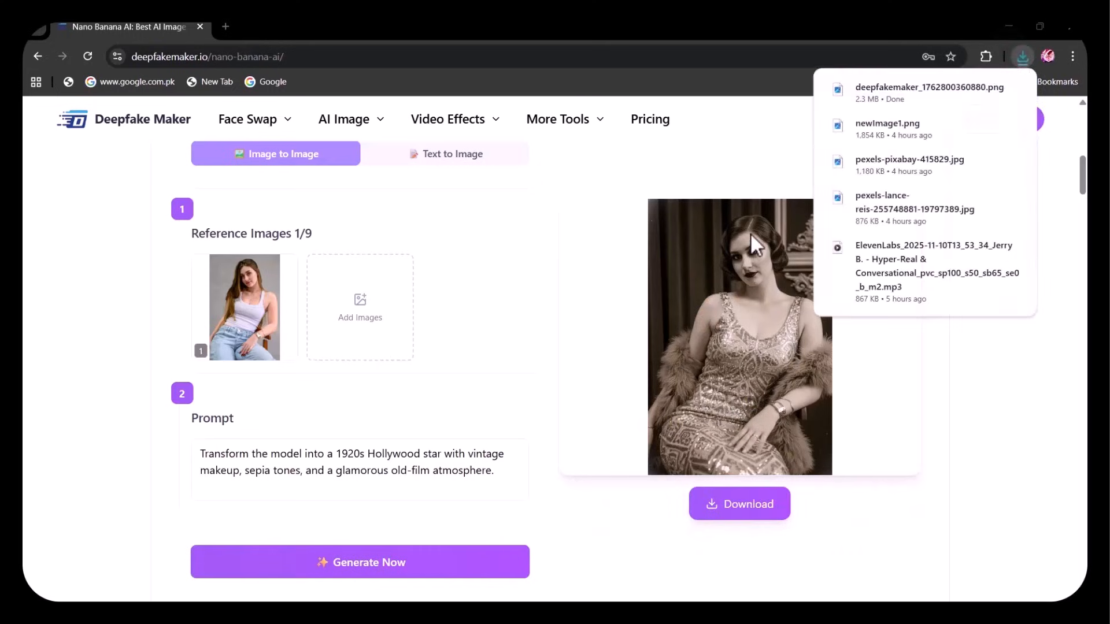
View the downloaded sepia 1920s Hollywood-star portrait in Photos.
left_click(928, 86)
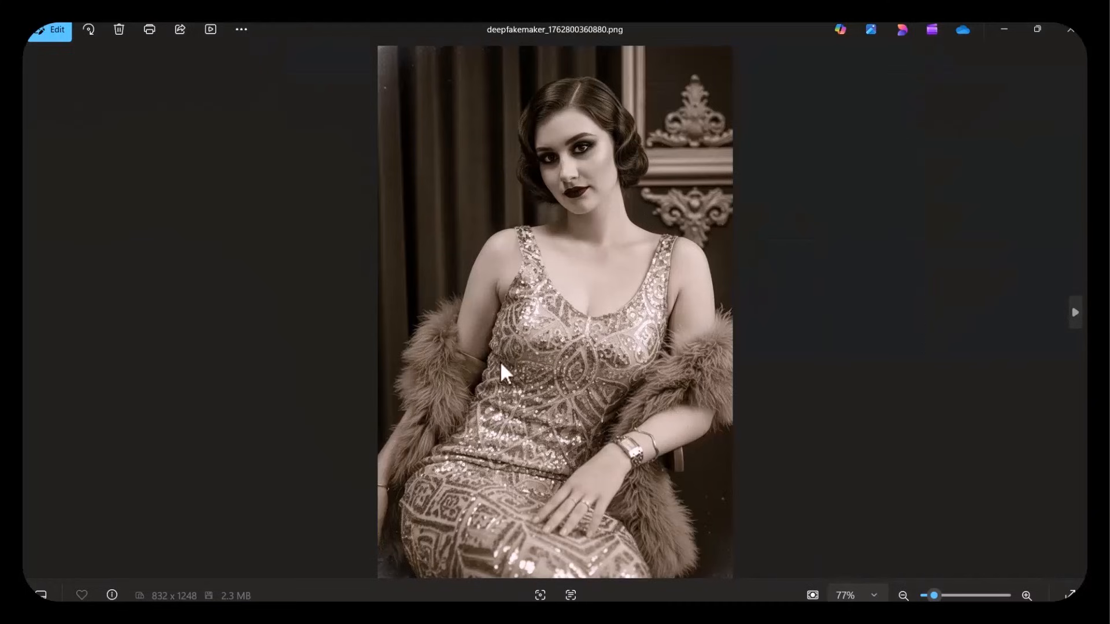
mouse_move(454, 414)
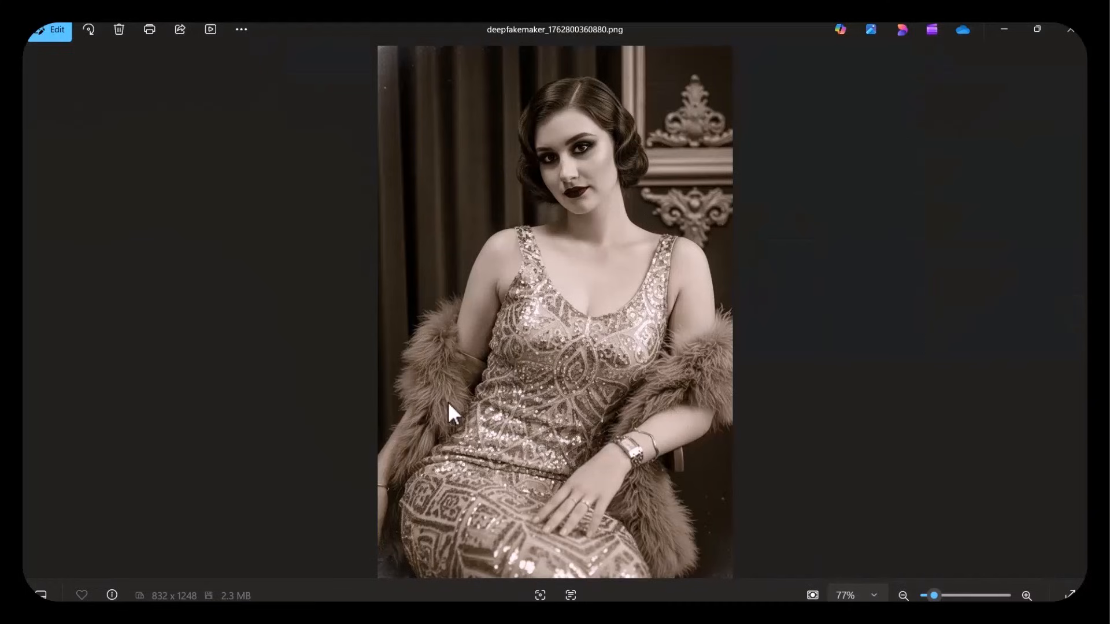
mouse_move(670, 464)
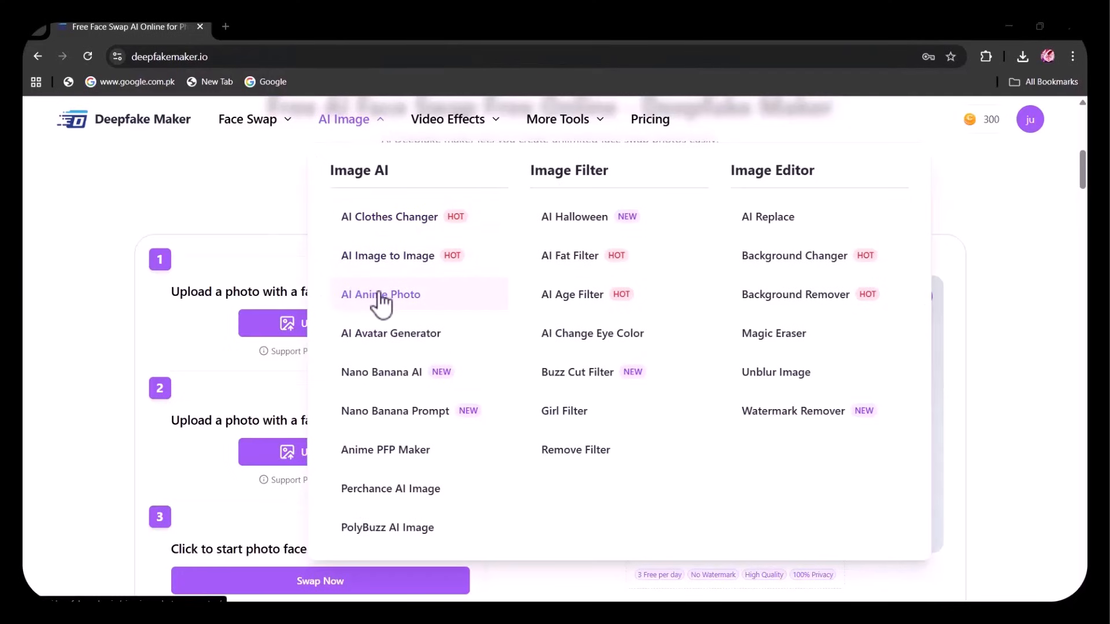
Generate an anime version of the curly-haired woman's photo in AI Anime Photo with the prompt 'turn this photo'.
left_click(380, 295)
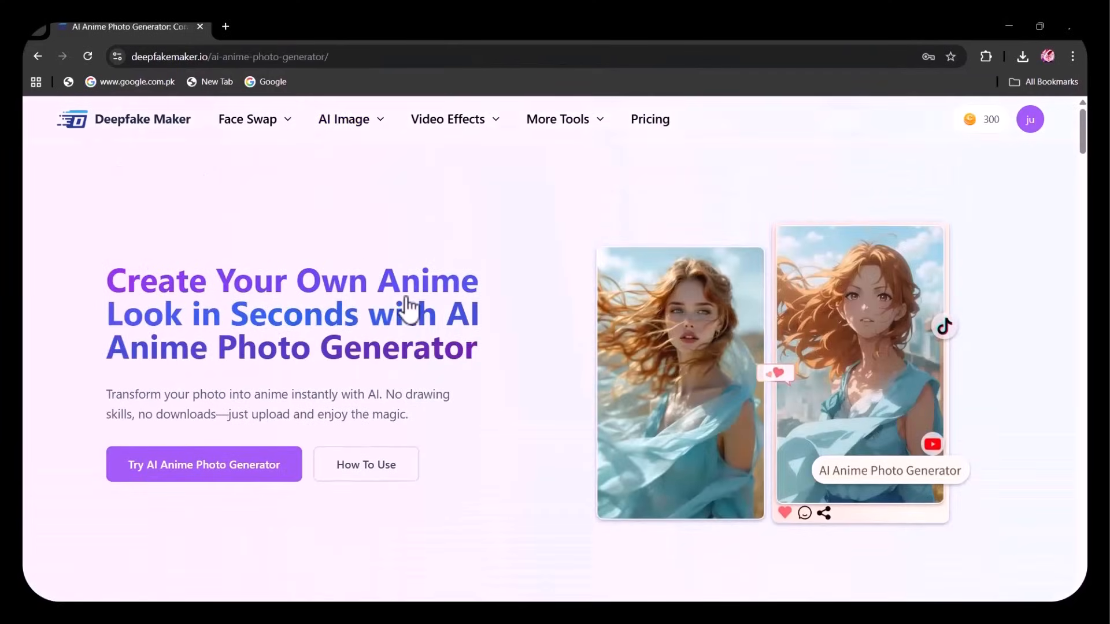
left_click(204, 464)
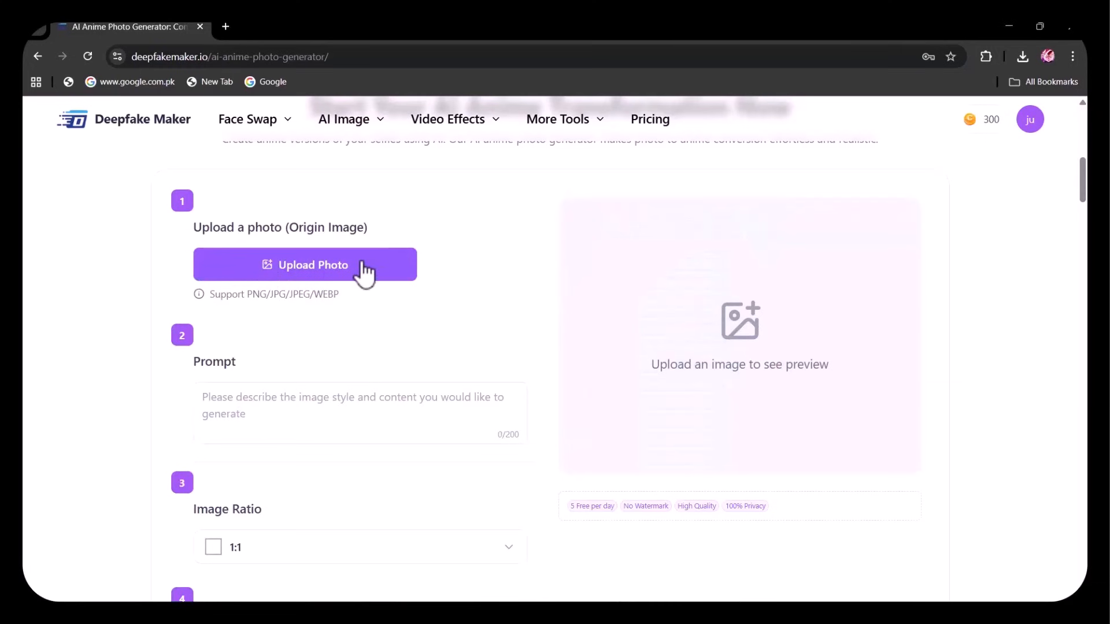
left_click(304, 264)
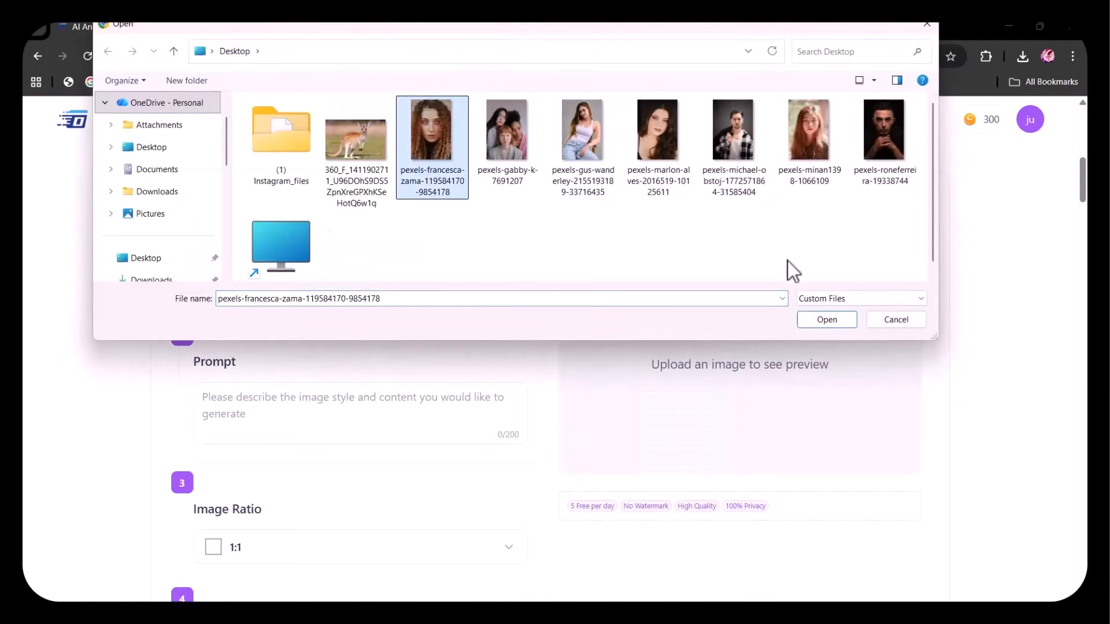
left_click(826, 319)
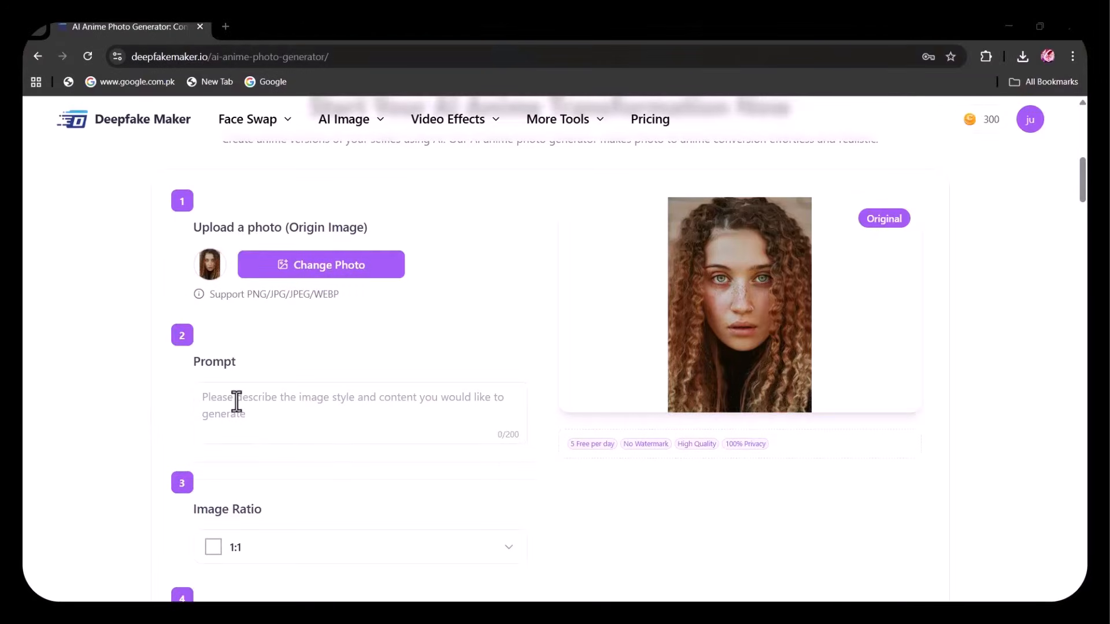
type("turn this photo into an anime character")
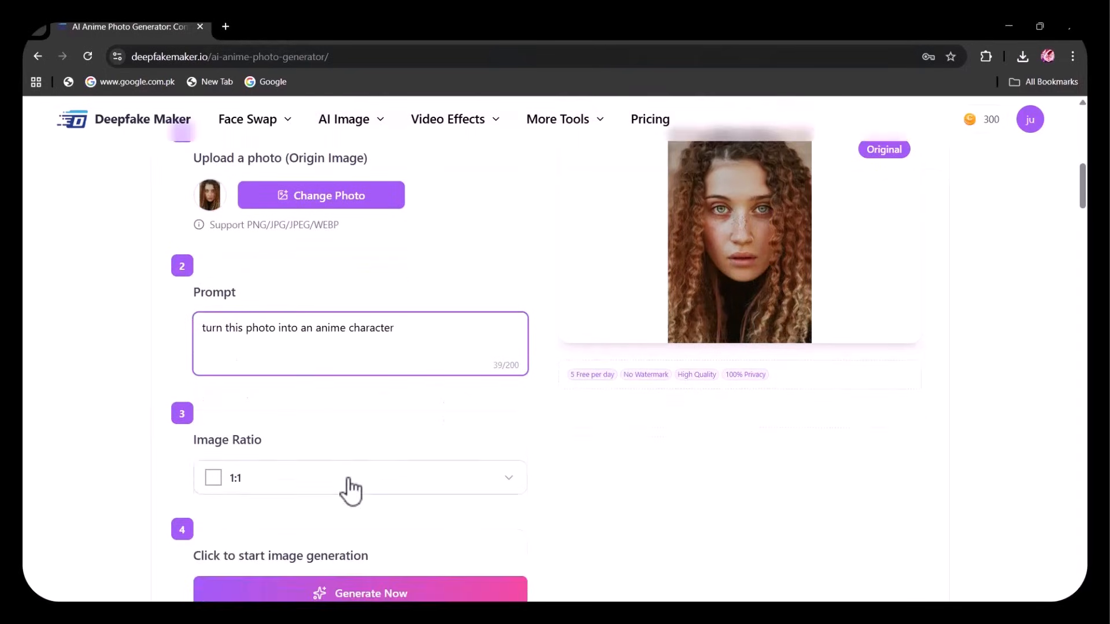
left_click(359, 593)
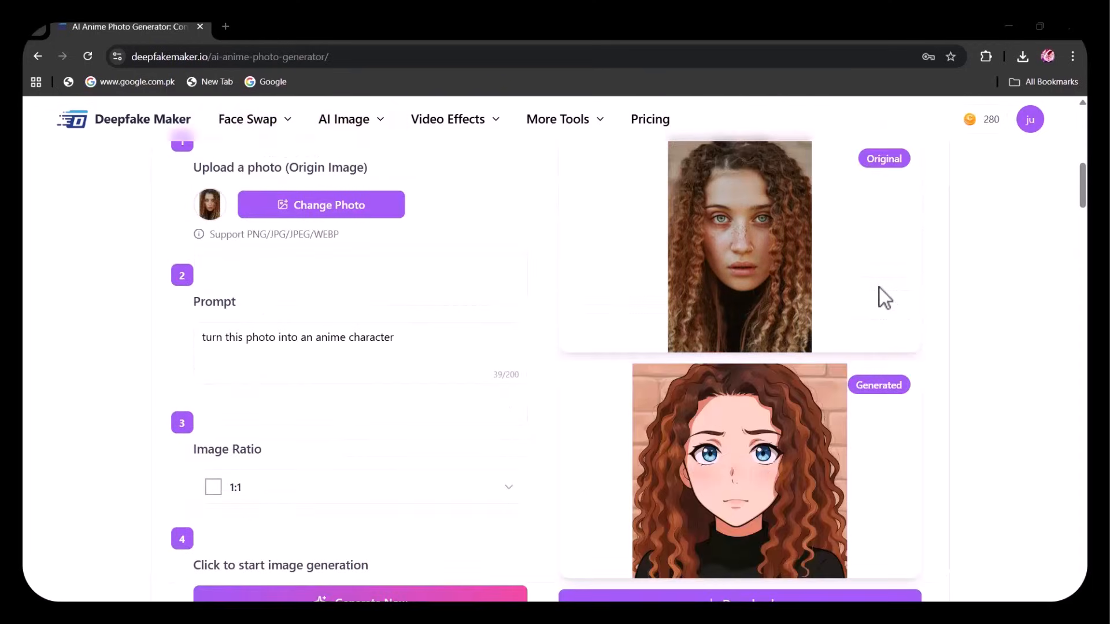
mouse_move(767, 534)
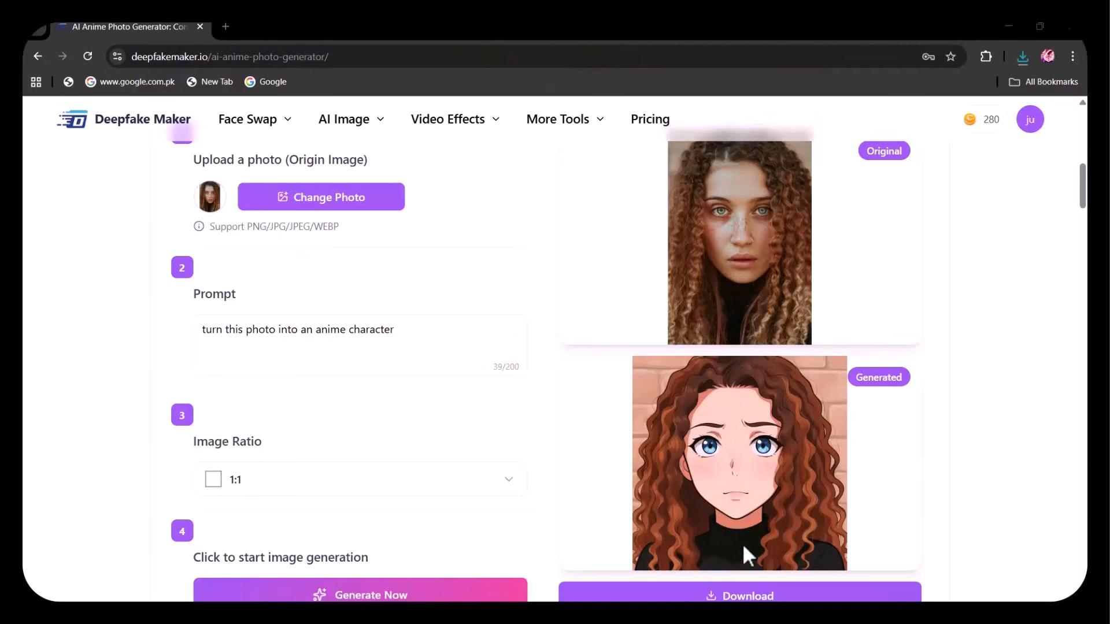
mouse_move(868, 304)
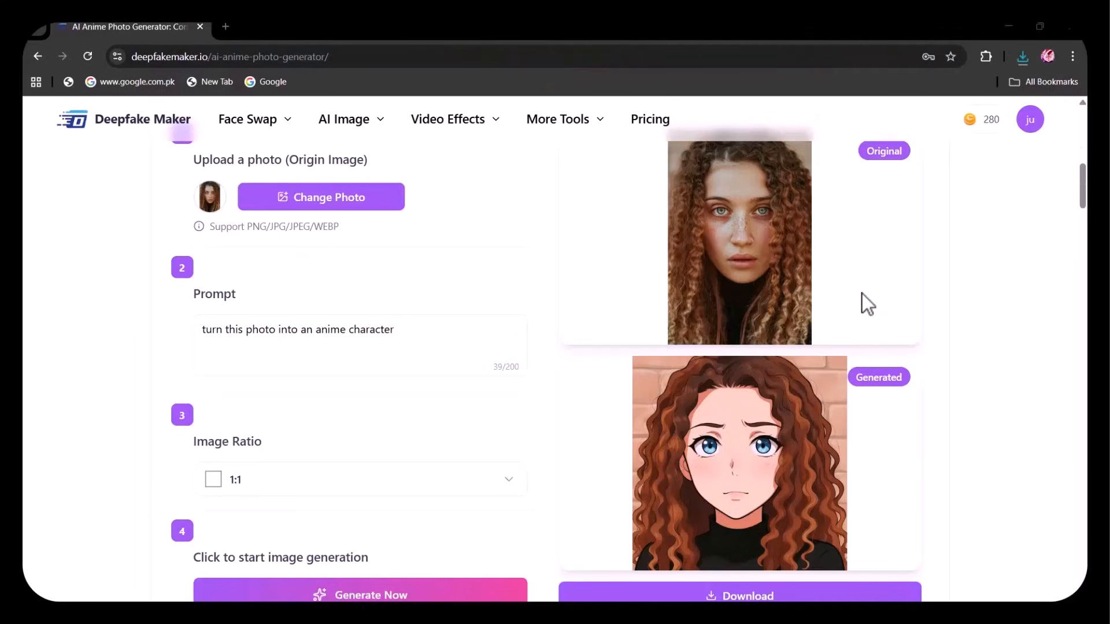
Go to the AI Kissing Generator from Video Effects and scroll to its Upload Image section.
left_click(448, 119)
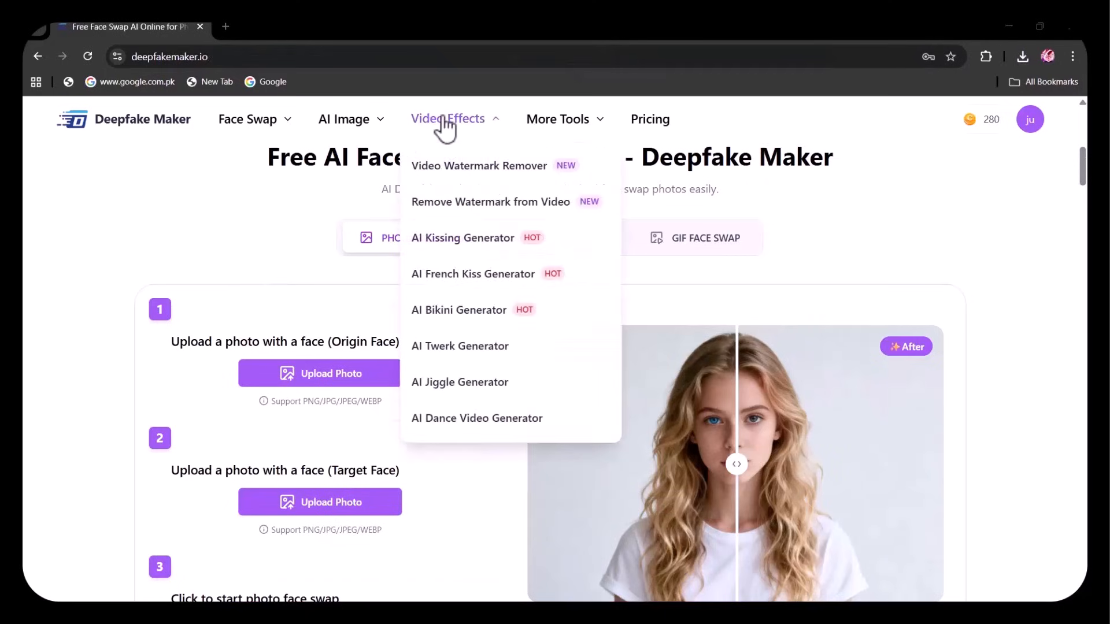
mouse_move(453, 254)
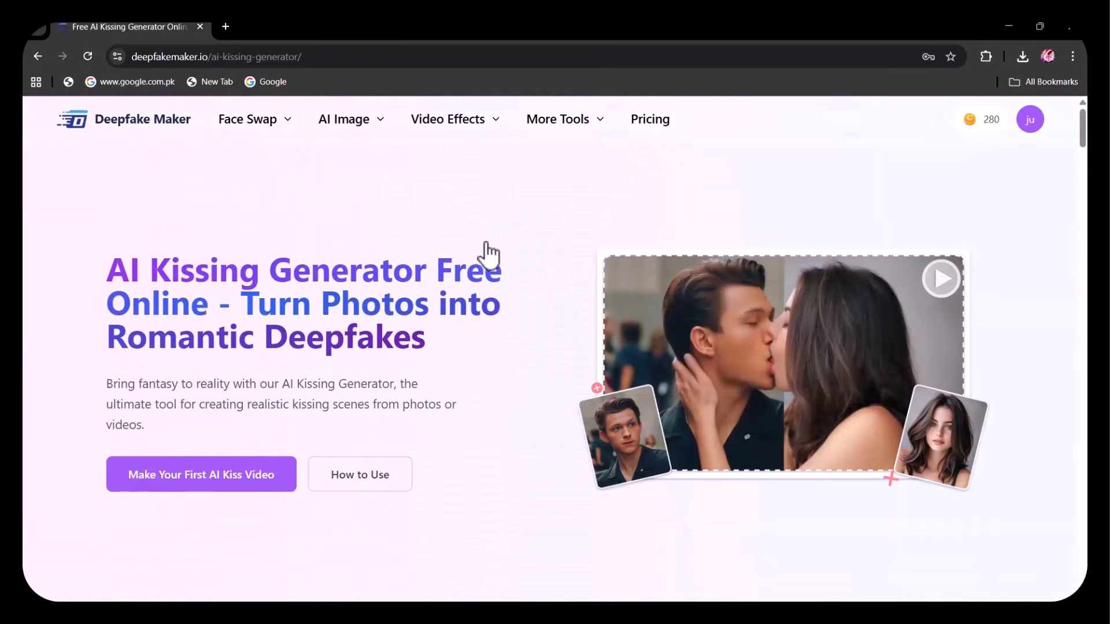
scroll("down", 3)
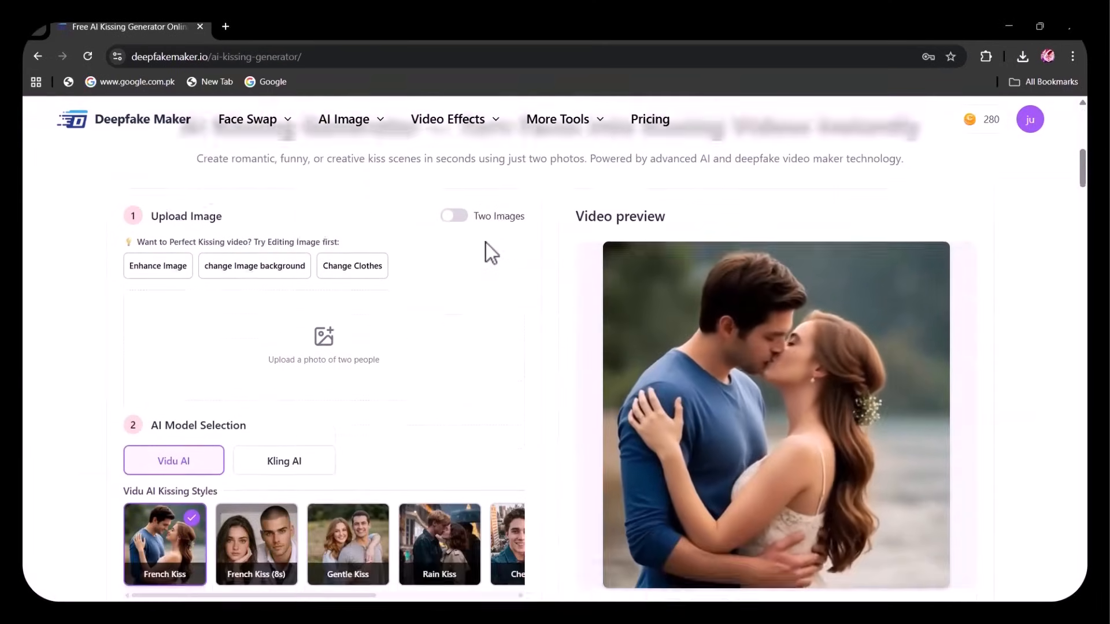
scroll("down", 3)
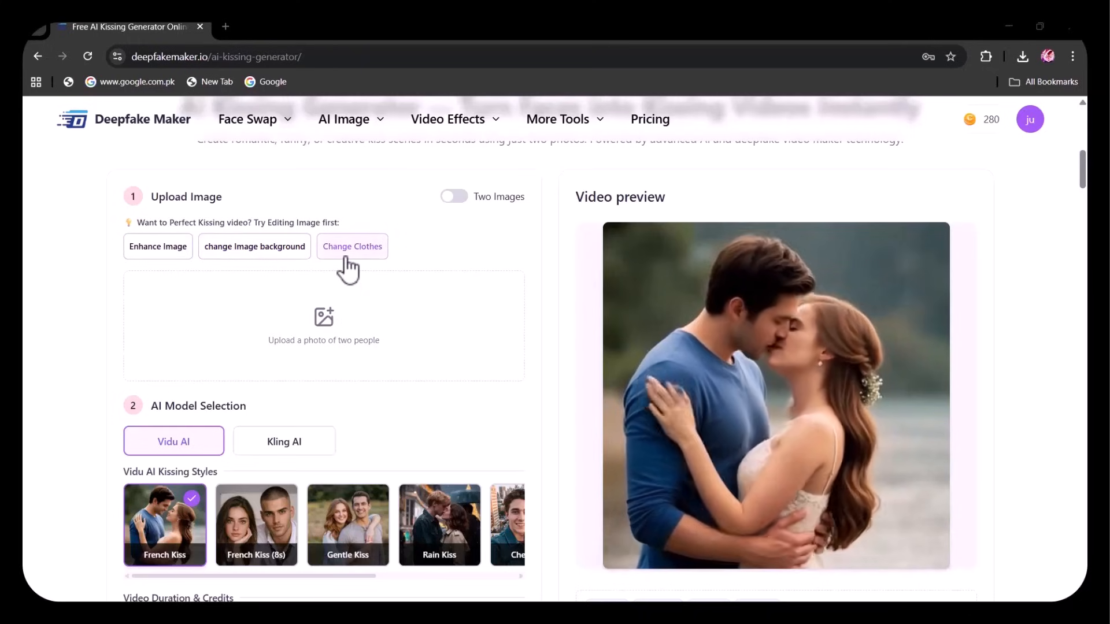
Upload the photo of the smiling couple for the kissing video.
left_click(323, 326)
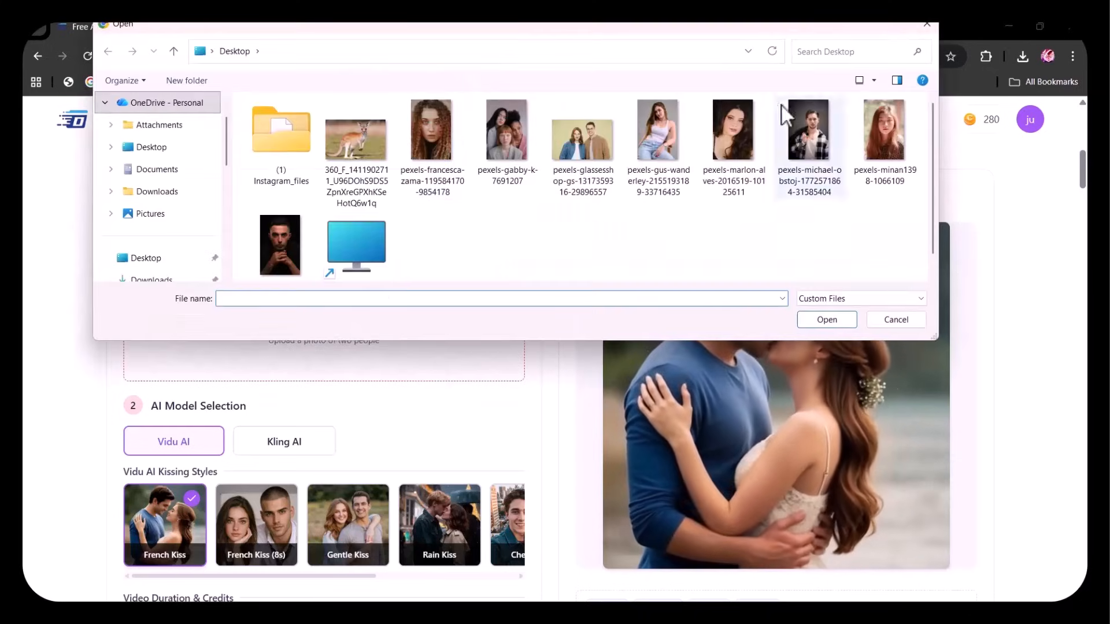
double_click(582, 128)
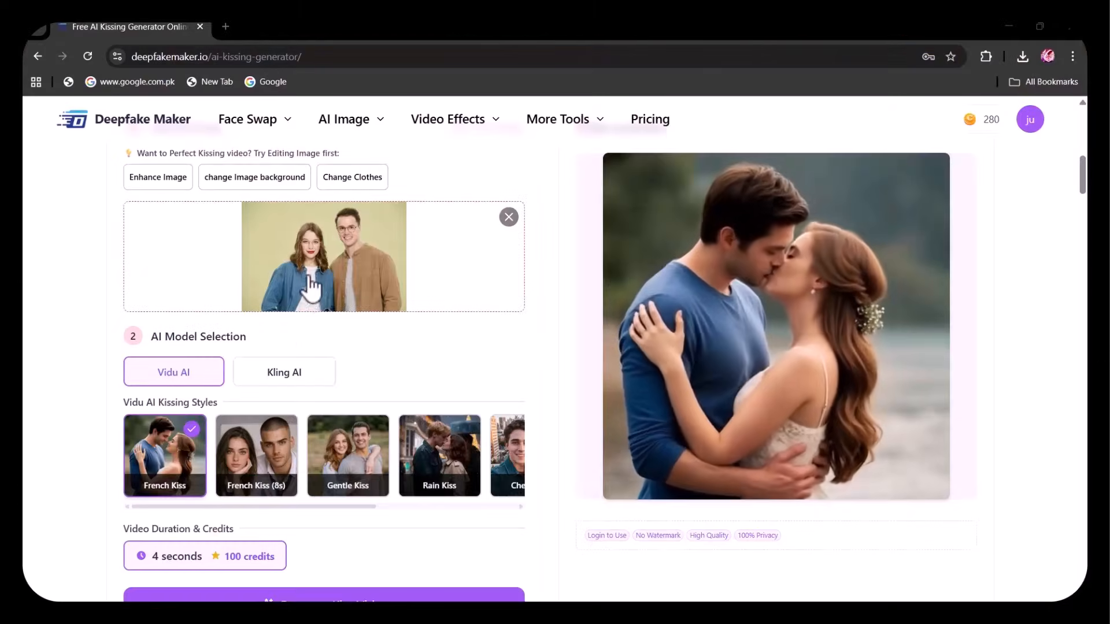
scroll("down", 3)
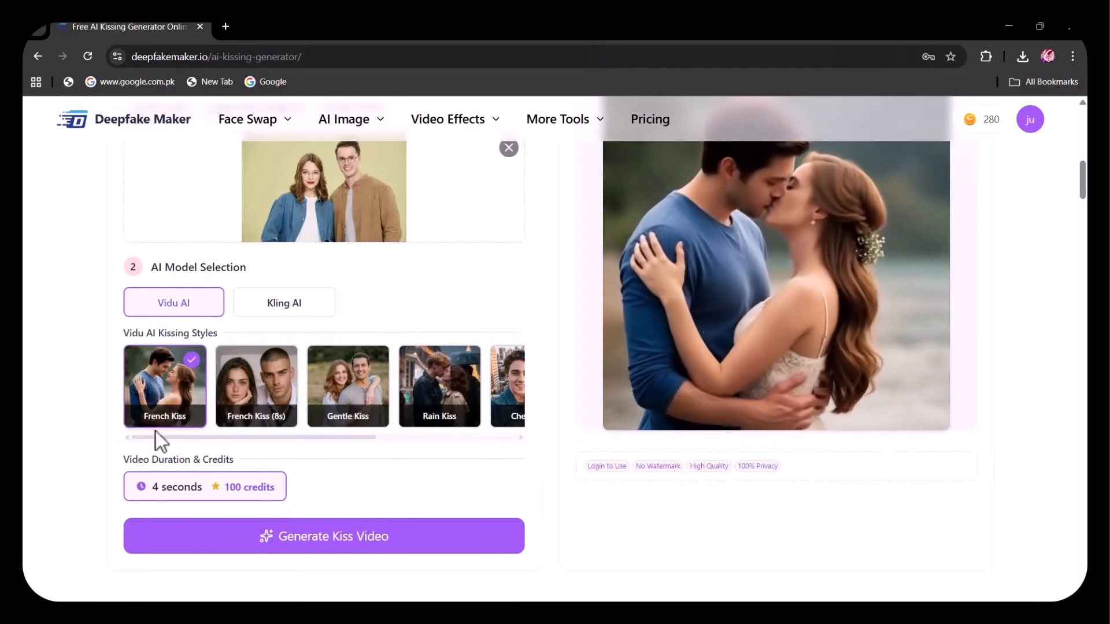
Use the Vidu AI model with the French Kiss (8s) style and generate the video.
left_click(284, 302)
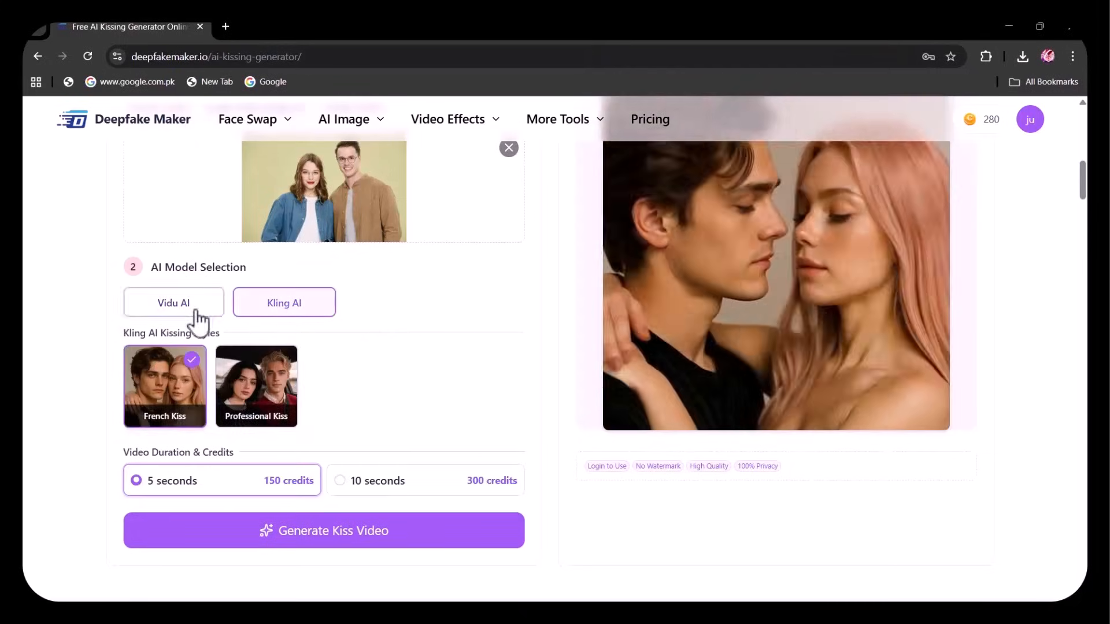
left_click(173, 302)
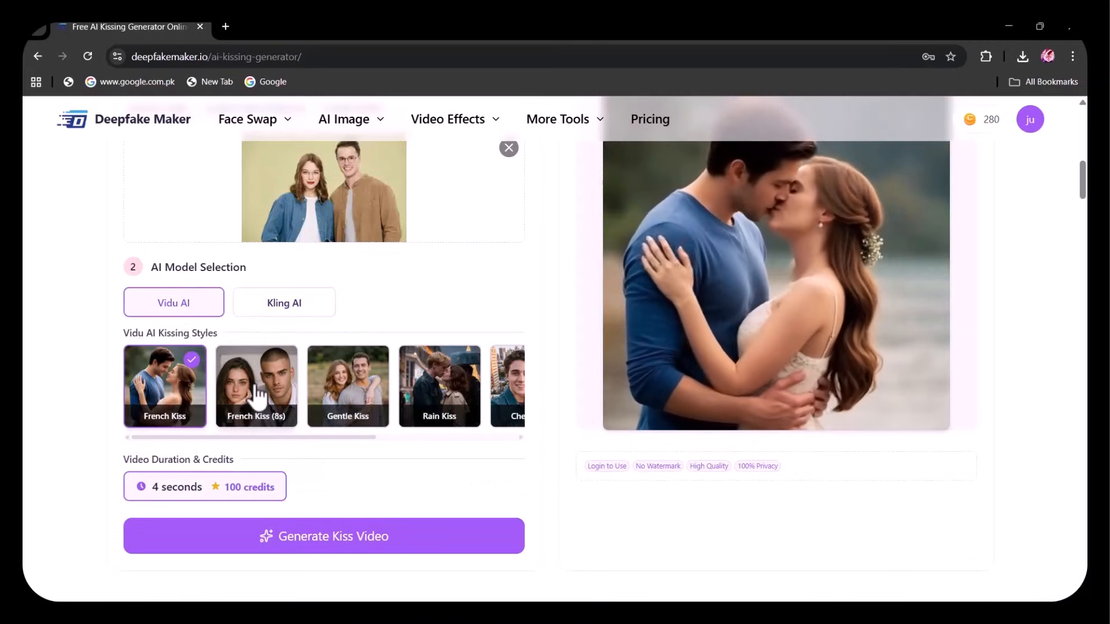
left_click(256, 386)
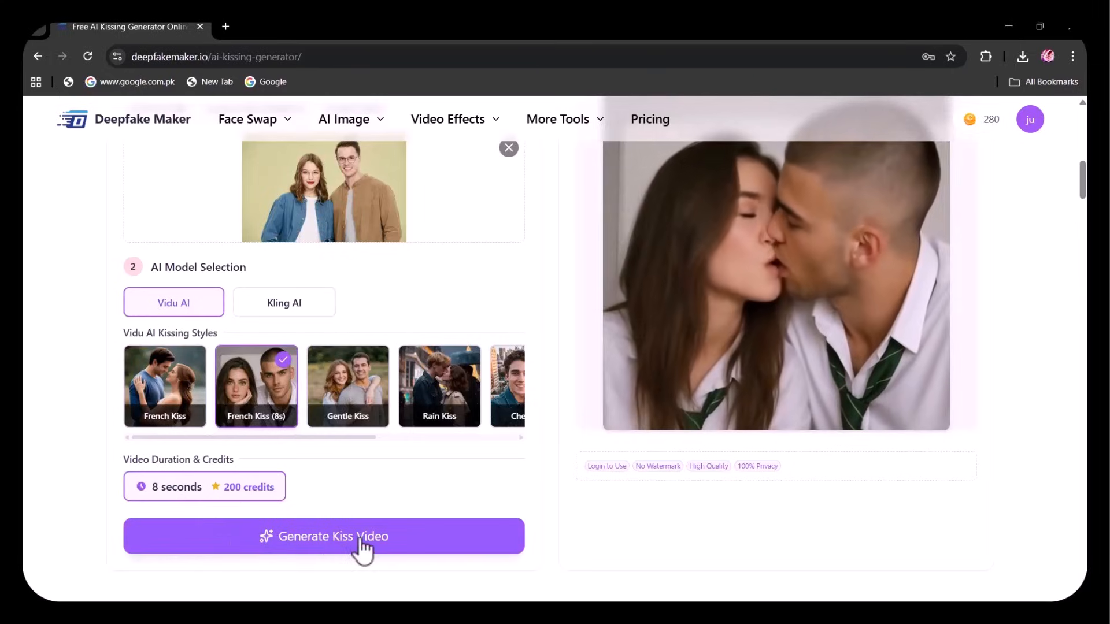
left_click(324, 535)
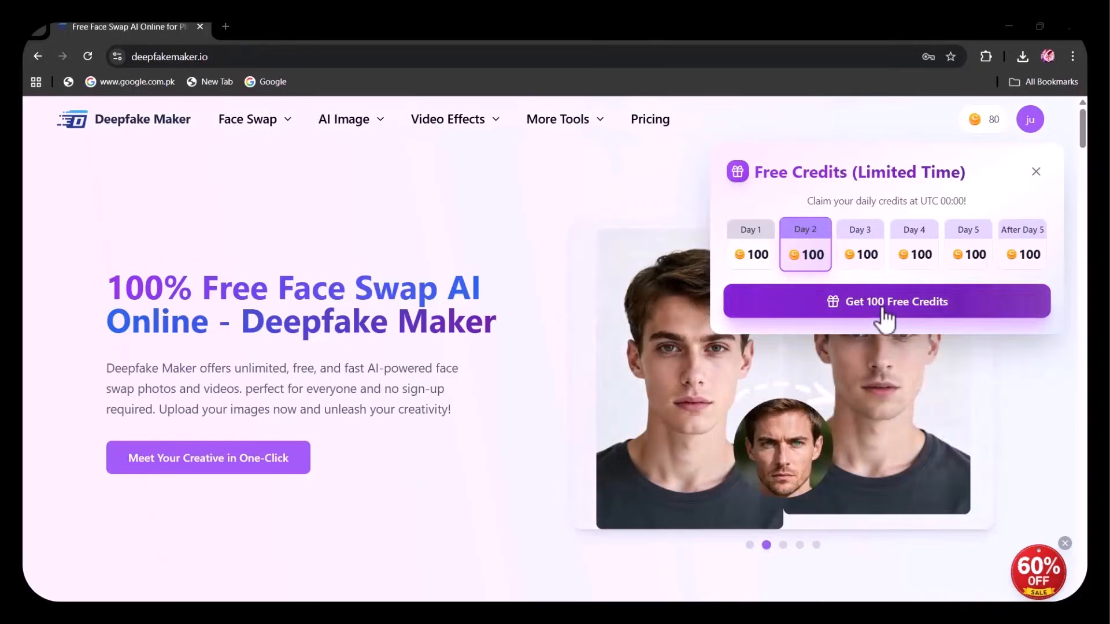
Claim today's 100 free credits, then browse Clothes Changer and the AI Fat Filter tool.
left_click(885, 301)
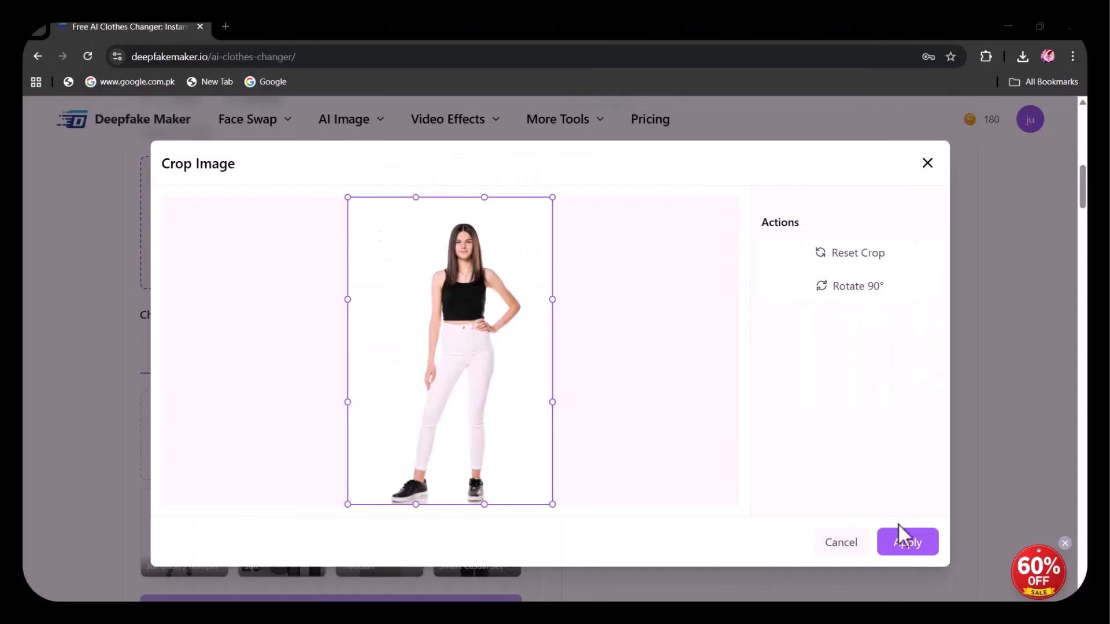
left_click(574, 217)
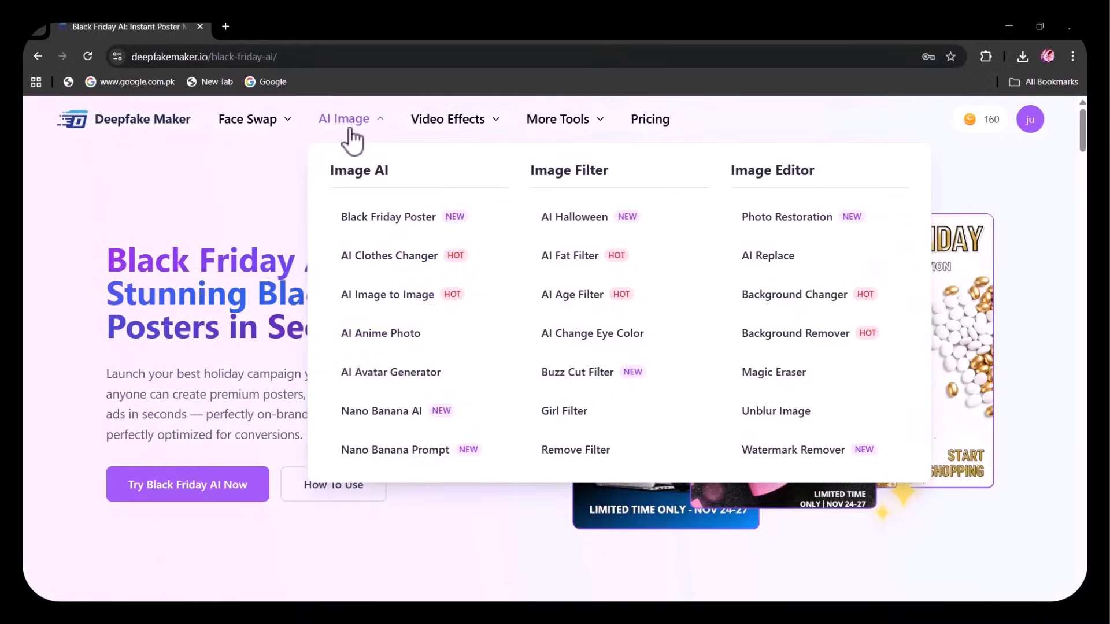
left_click(389, 256)
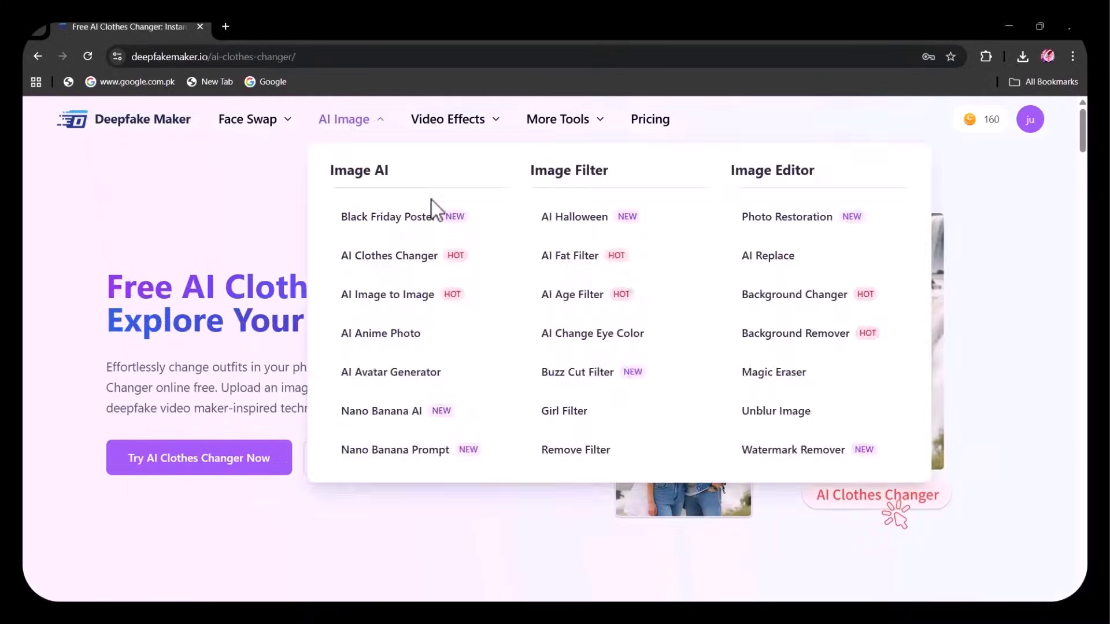
left_click(570, 255)
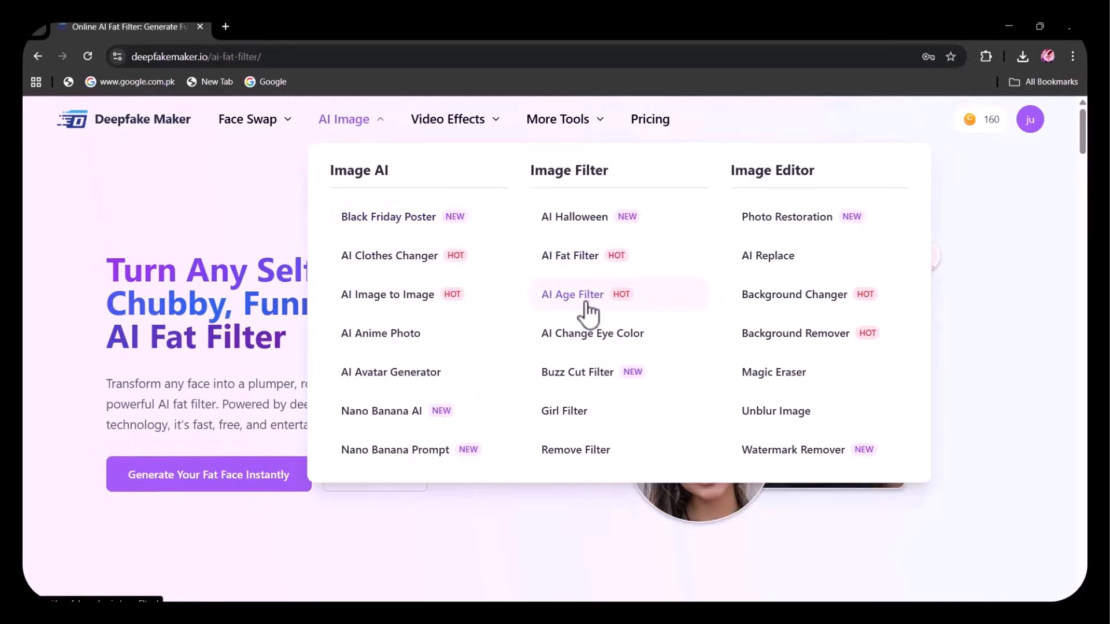